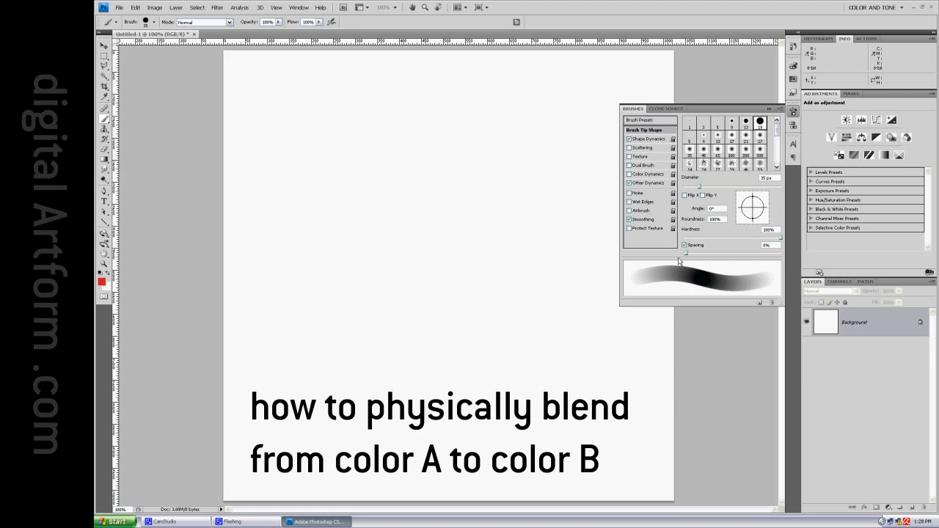
pyautogui.moveTo(634, 279)
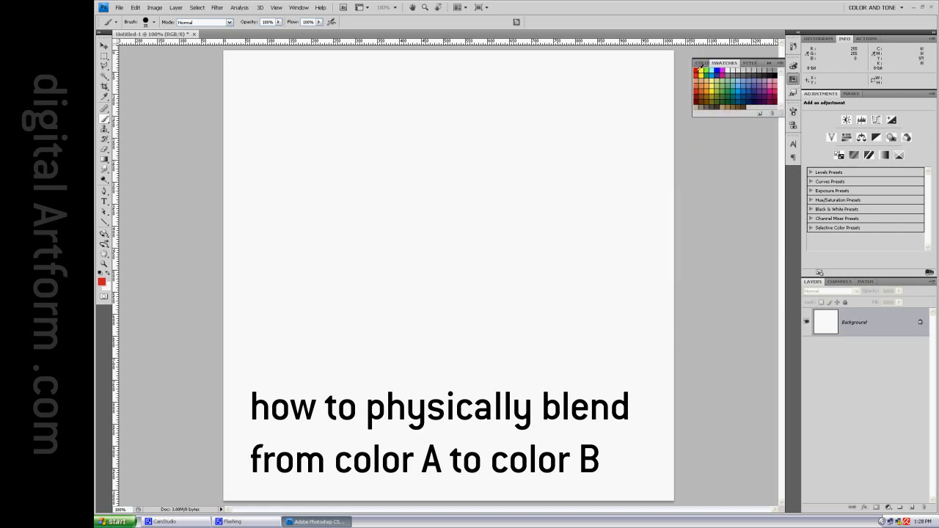
# Paint a red patch near the upper middle of the blank canvas.
pyautogui.moveTo(379, 140); pyautogui.dragTo(422, 118)
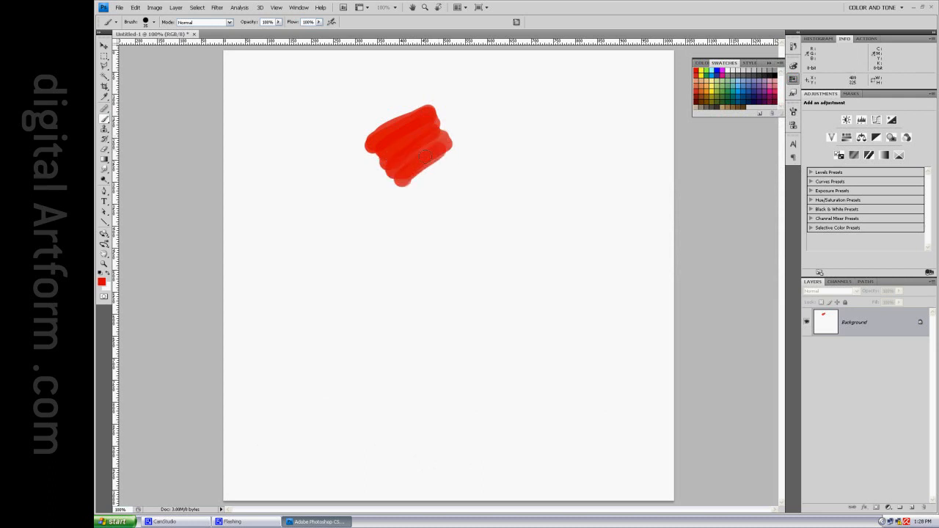
# Extend fading red downward, add yellow at the column's lower end and overlap it into the red.
pyautogui.moveTo(408, 154); pyautogui.dragTo(429, 224)
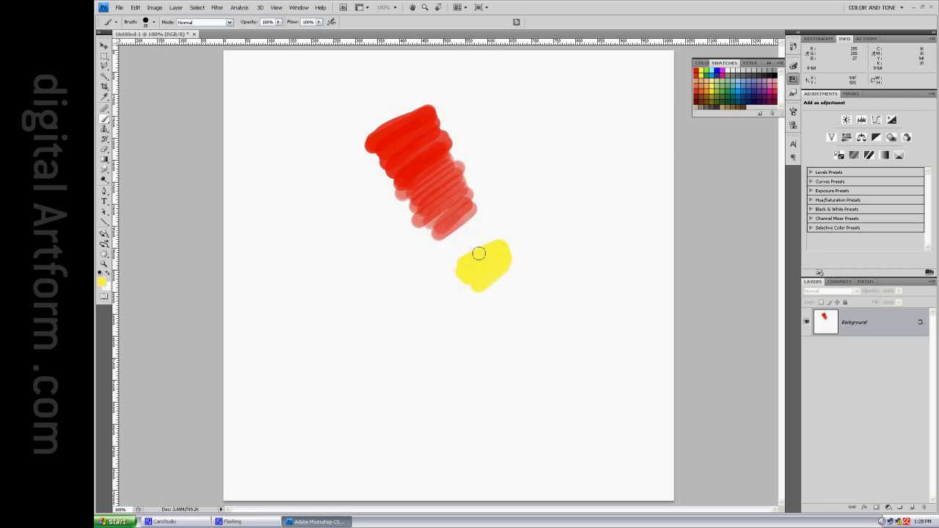
pyautogui.moveTo(483, 267); pyautogui.dragTo(473, 217)
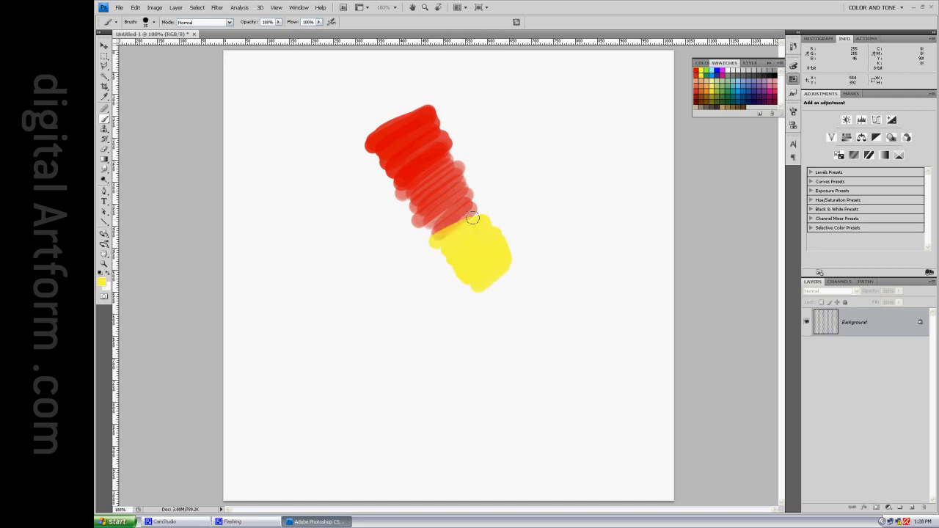
pyautogui.moveTo(470, 220); pyautogui.dragTo(452, 188)
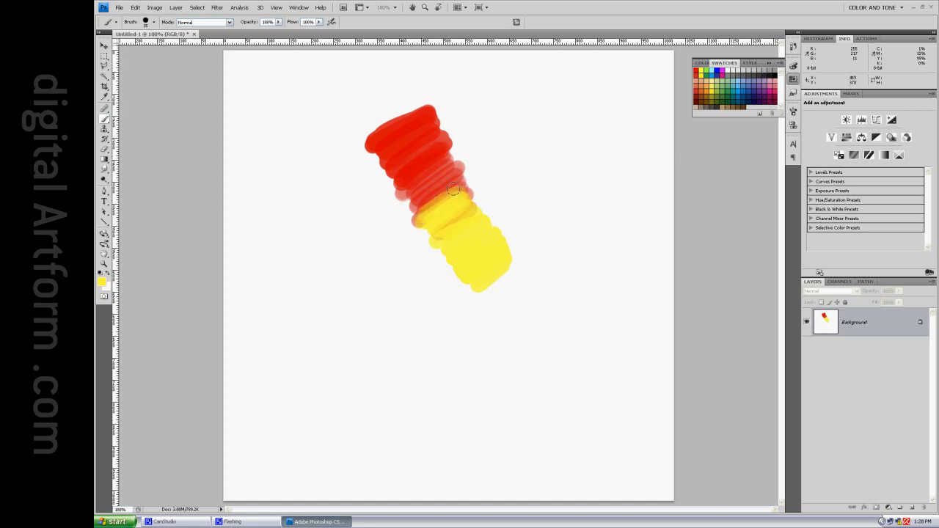
pyautogui.moveTo(455, 191); pyautogui.dragTo(408, 159)
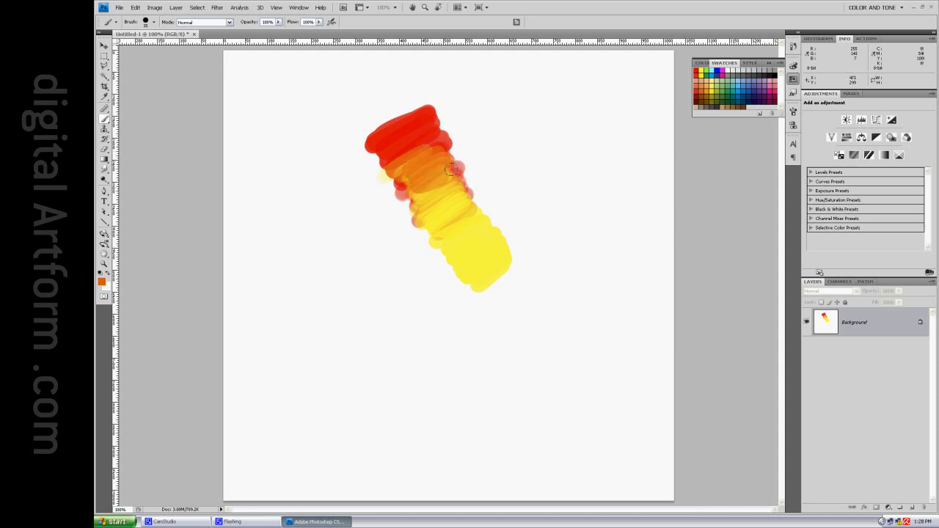
# Build up and smooth an orange transition where the red meets the yellow.
pyautogui.moveTo(448, 173); pyautogui.dragTo(470, 249)
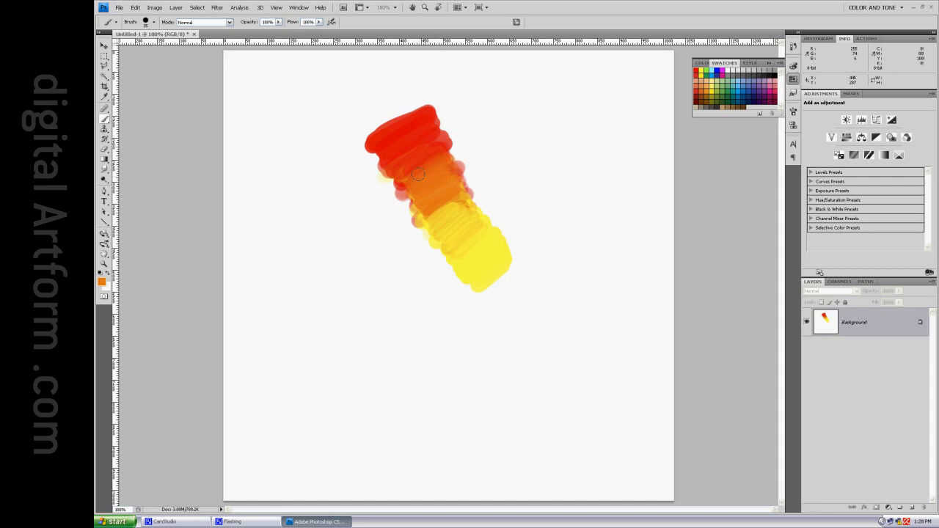
pyautogui.moveTo(419, 173); pyautogui.dragTo(437, 217)
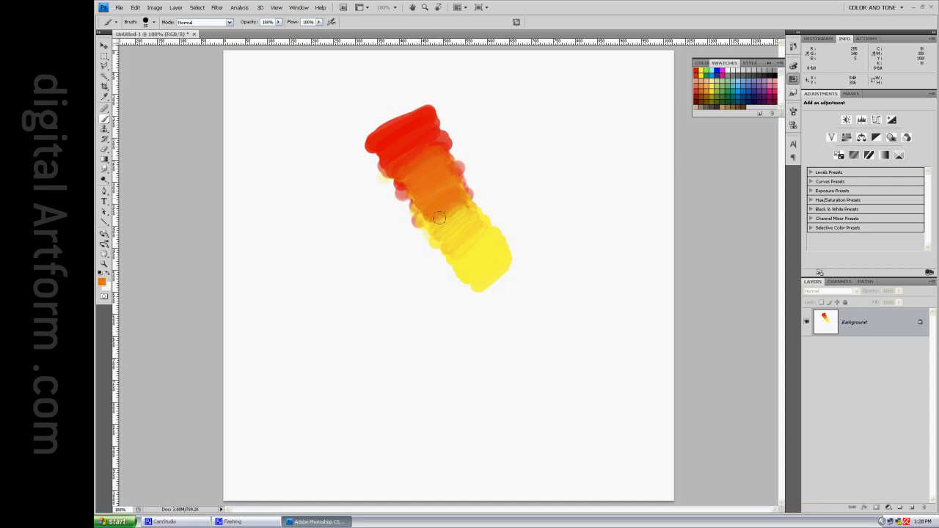
pyautogui.moveTo(438, 217); pyautogui.dragTo(458, 234)
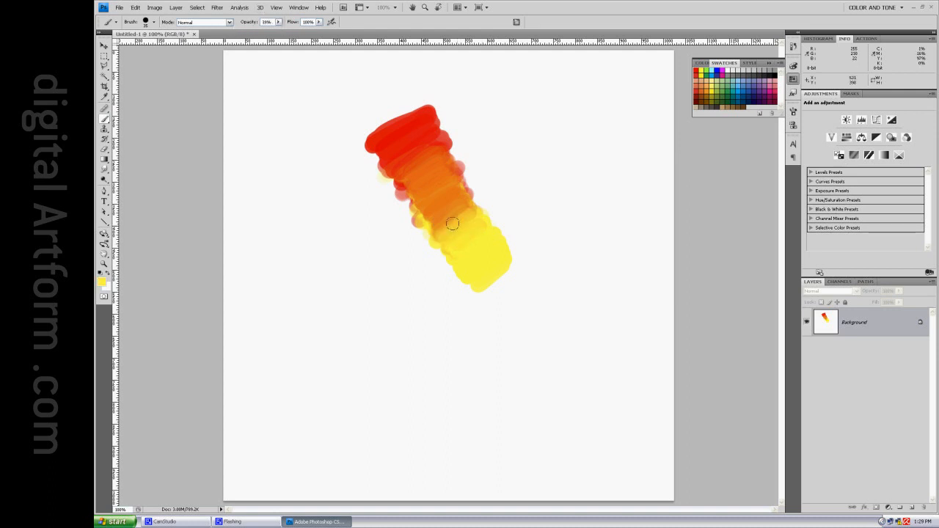
pyautogui.moveTo(426, 202)
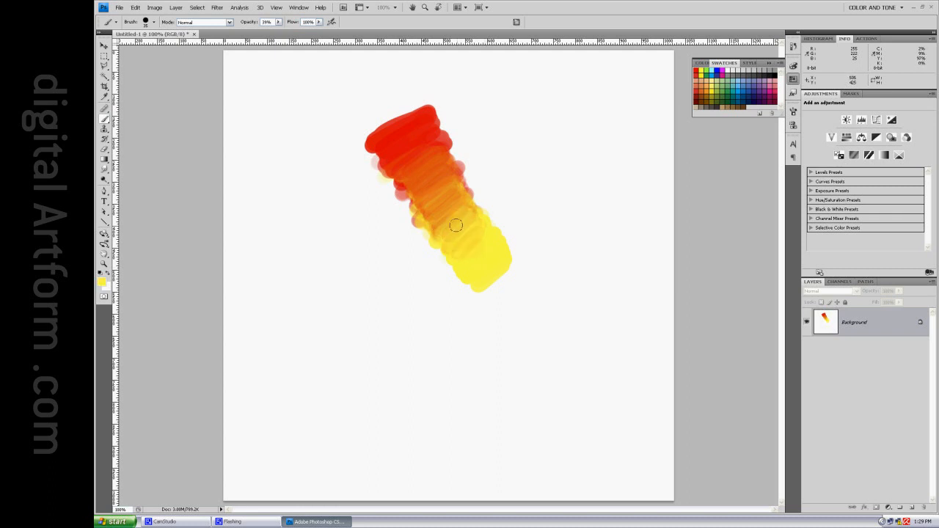
pyautogui.moveTo(686, 191)
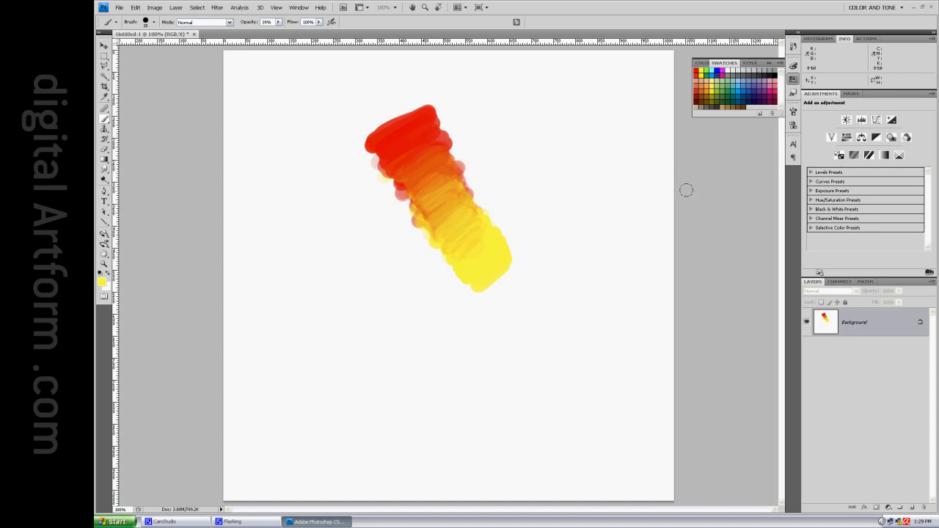
pyautogui.moveTo(492, 208)
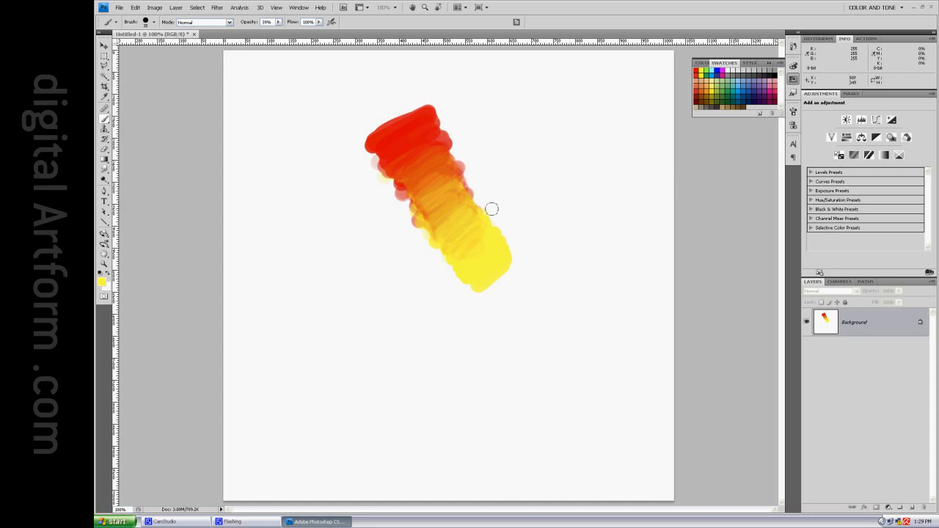
pyautogui.moveTo(587, 164)
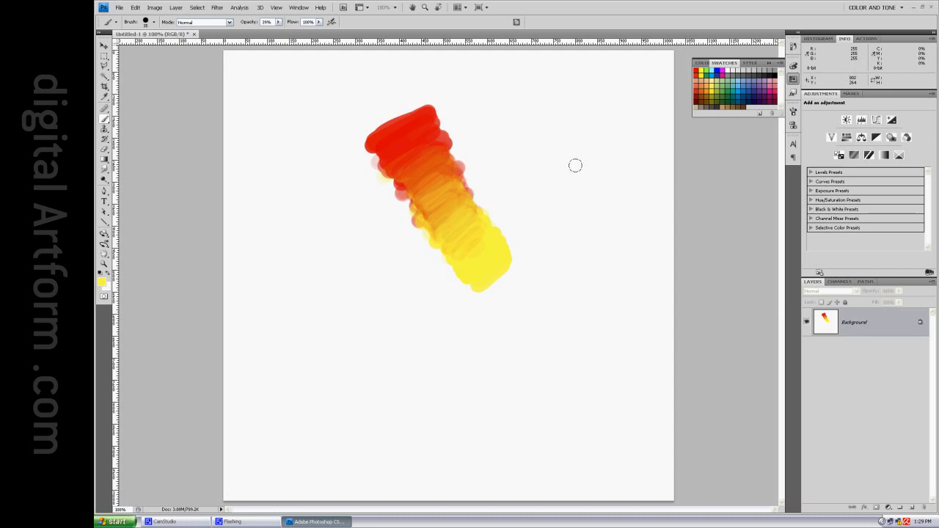
pyautogui.moveTo(572, 167)
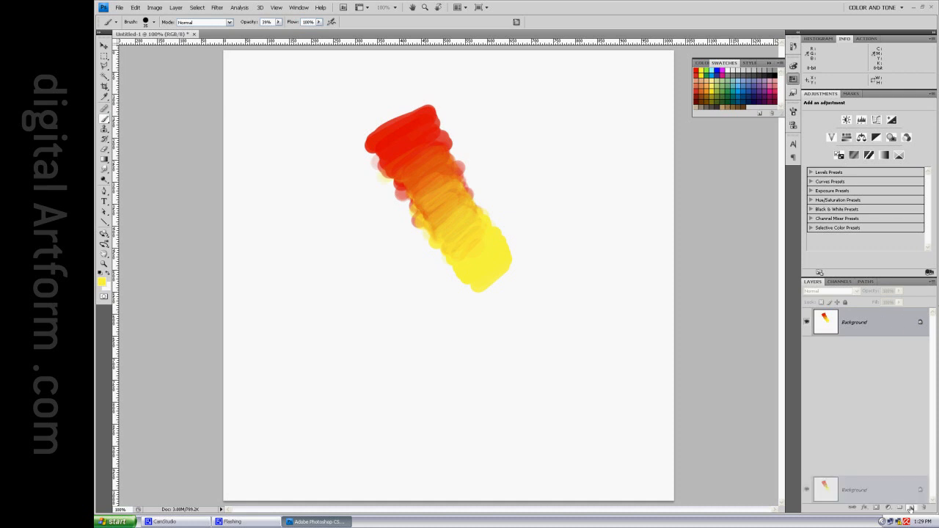
# Duplicate the Background layer and apply a heavy Gaussian Blur to the copy.
pyautogui.click(907, 508)
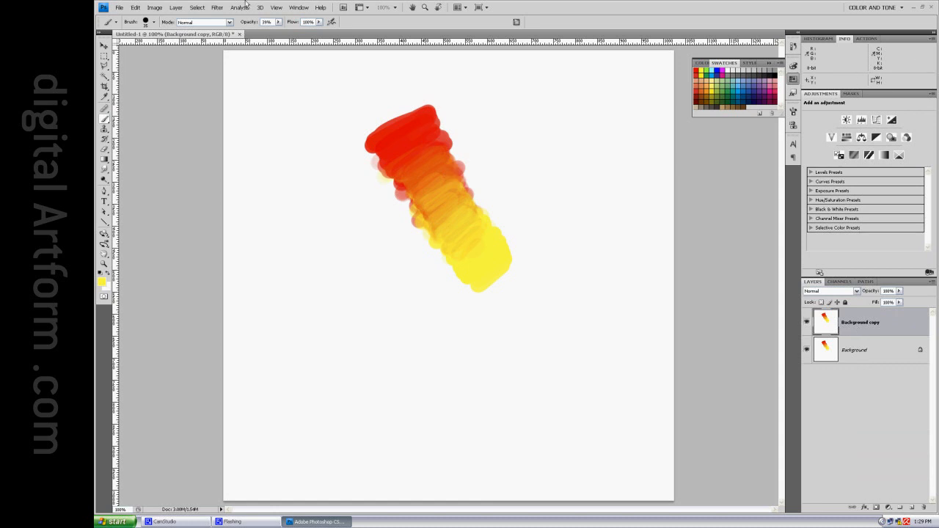
pyautogui.click(218, 9)
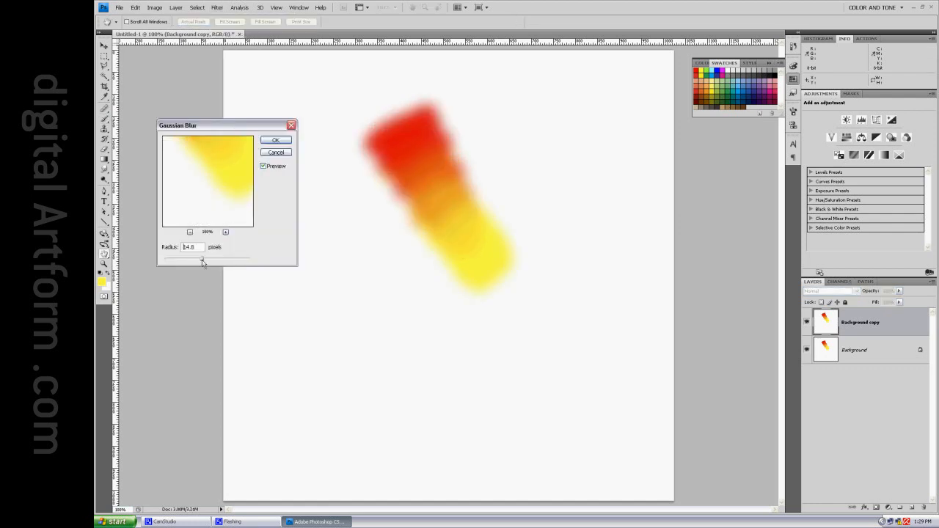
pyautogui.click(276, 140)
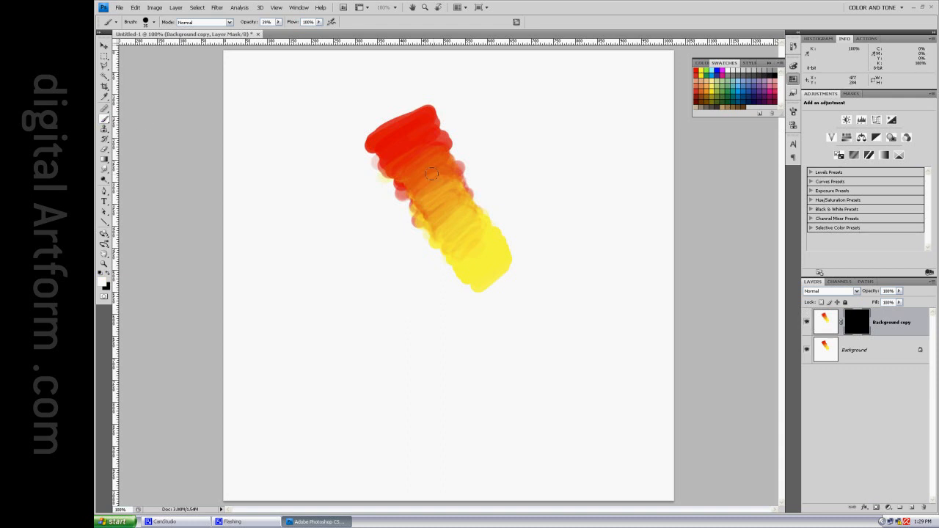
pyautogui.moveTo(591, 229)
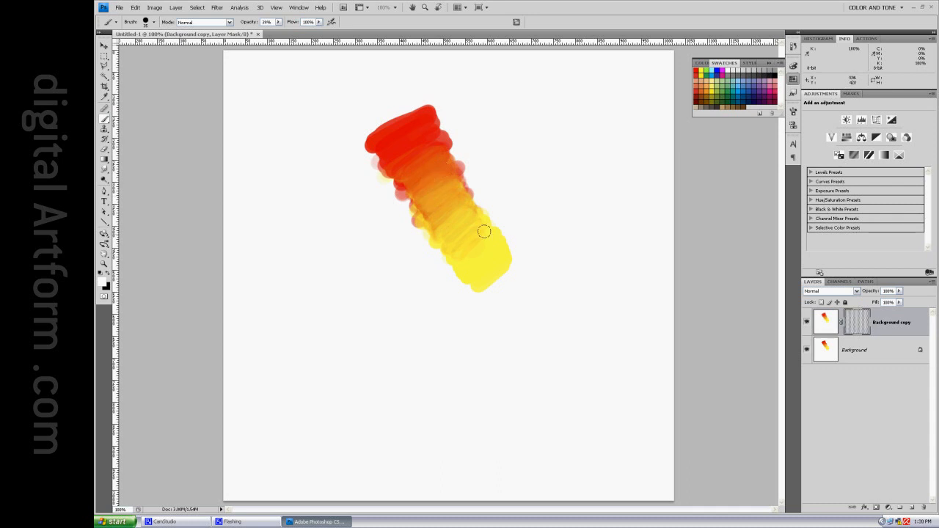
# Paint white on the black mask to reveal the blur along the column's orange middle.
pyautogui.click(857, 321)
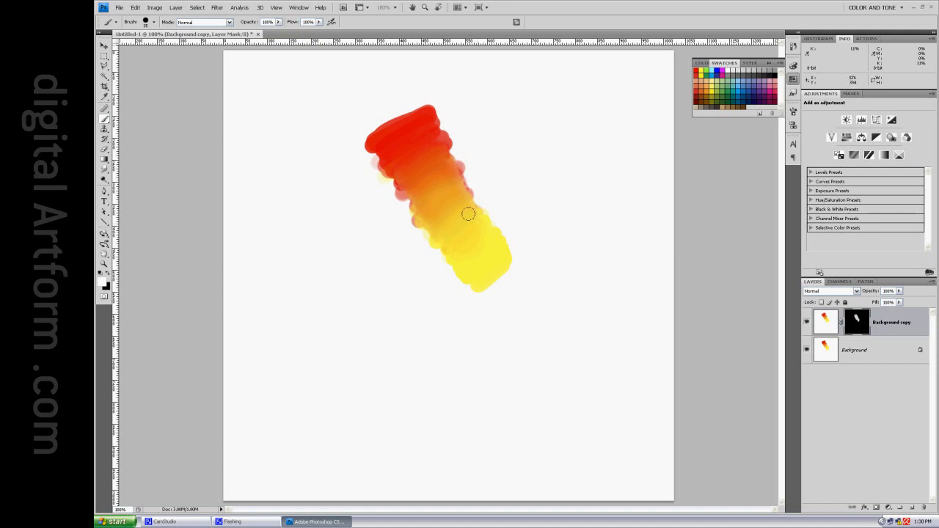
pyautogui.moveTo(460, 204)
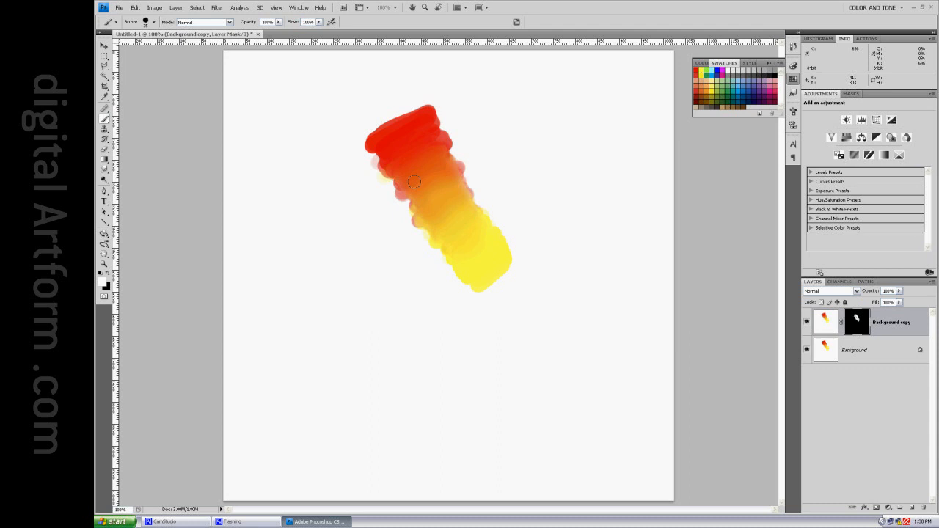
pyautogui.moveTo(465, 220)
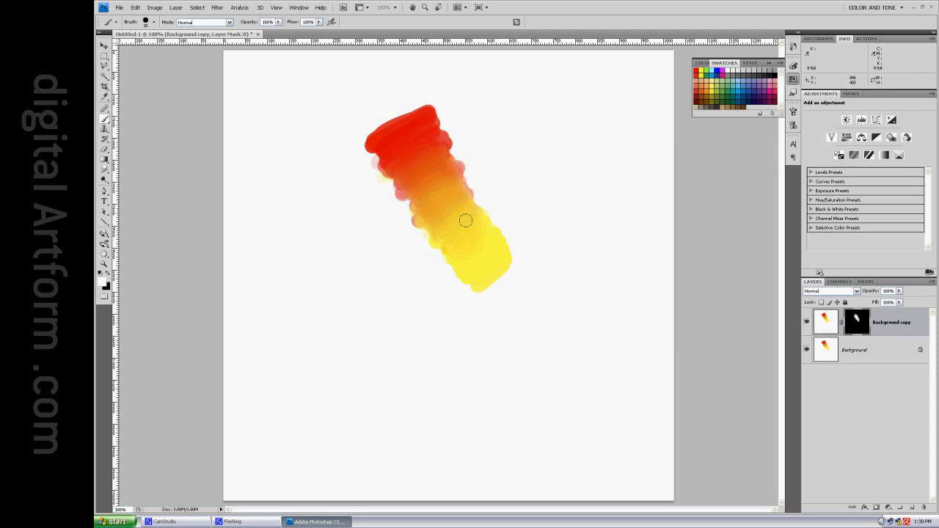
pyautogui.moveTo(450, 228)
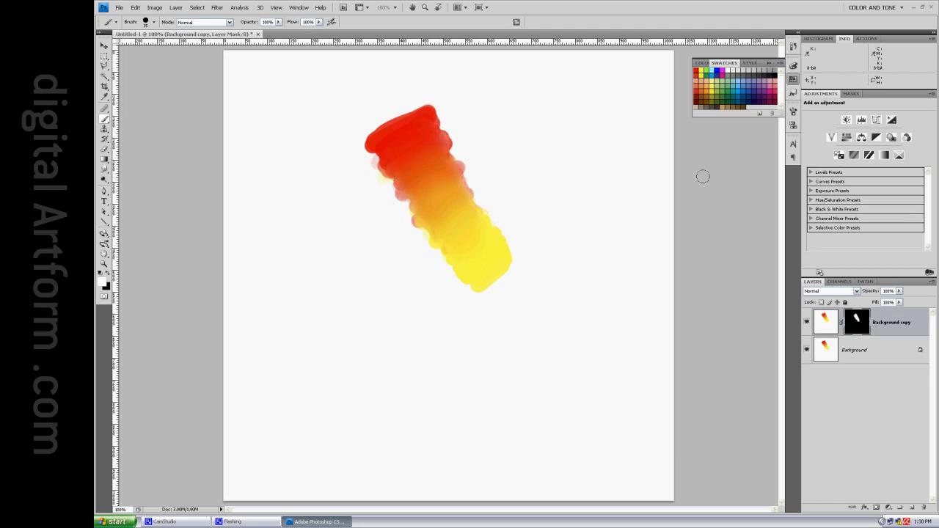
pyautogui.moveTo(625, 135)
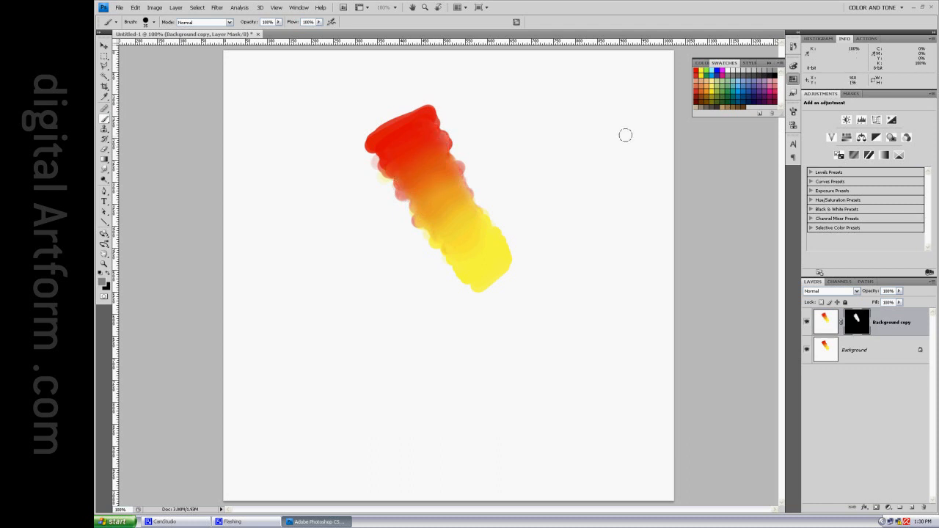
pyautogui.moveTo(616, 62)
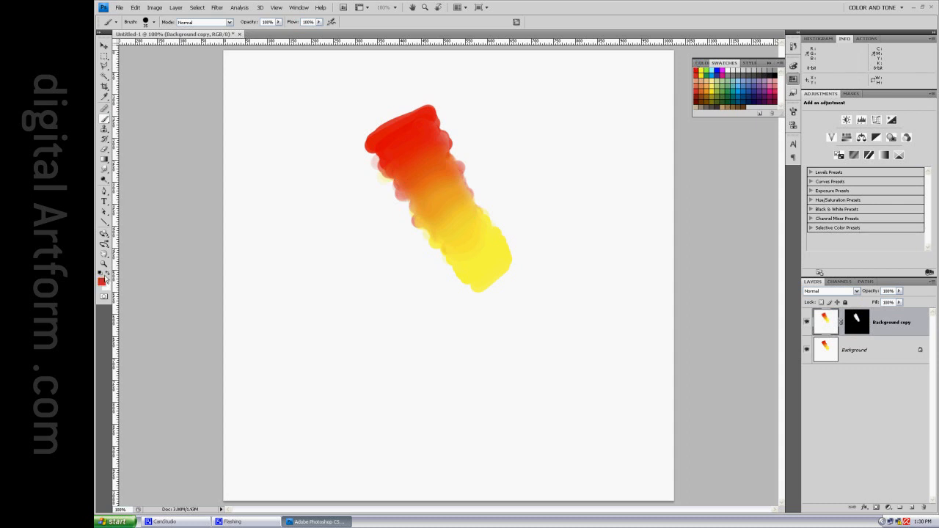
# Set the foreground colour to yellow in the Color Picker.
pyautogui.click(100, 281)
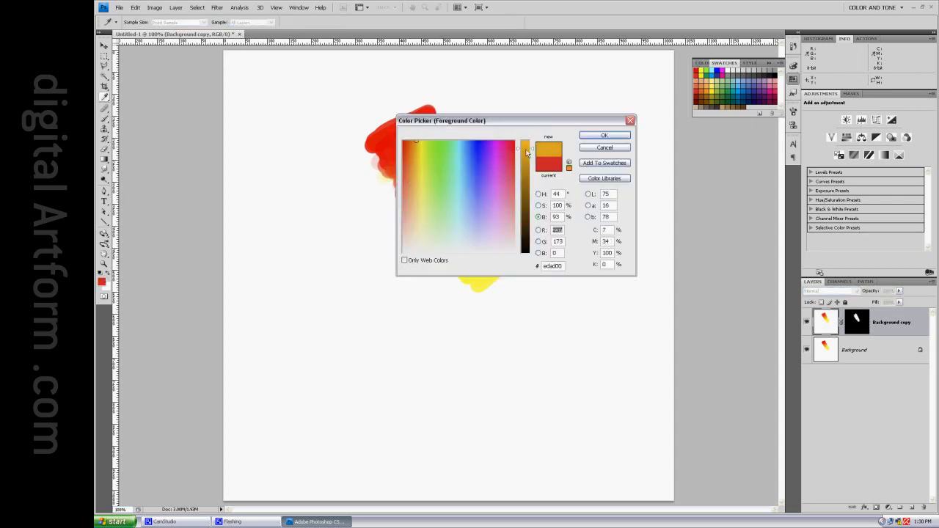
pyautogui.click(416, 141)
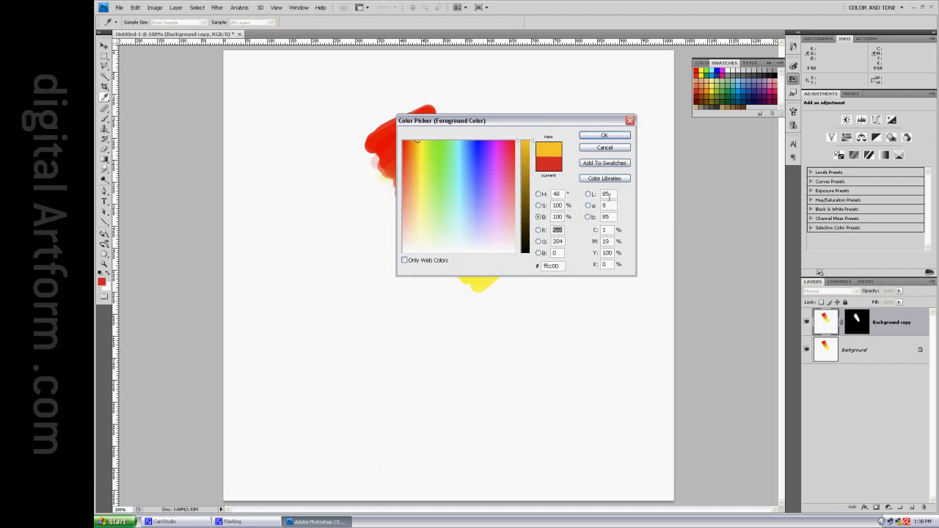
pyautogui.click(528, 150)
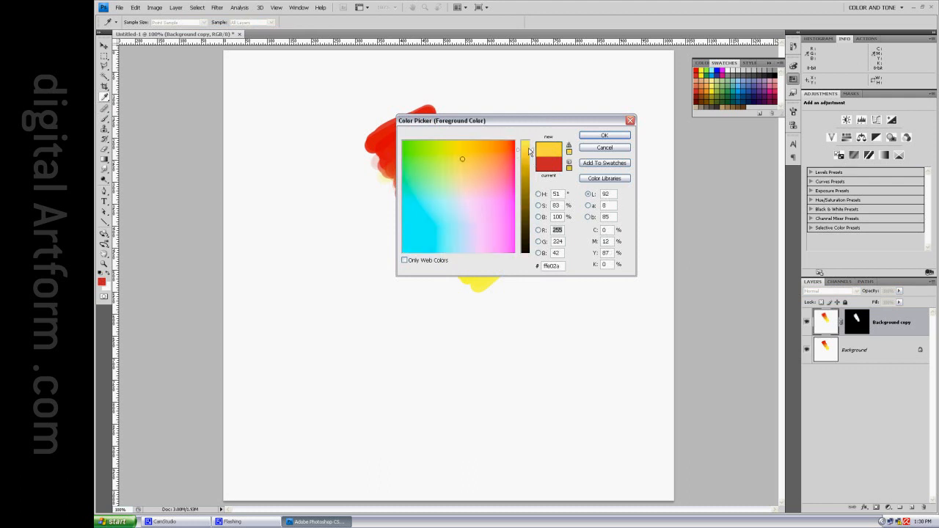
pyautogui.click(604, 135)
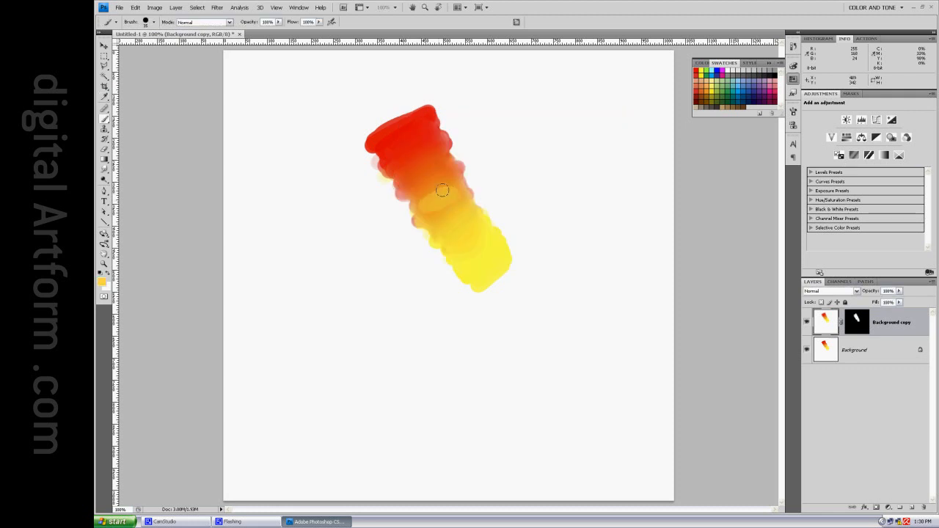
# Blend soft yellow and red strokes over the strip, then merge the layers into one background.
pyautogui.moveTo(443, 191); pyautogui.dragTo(439, 226)
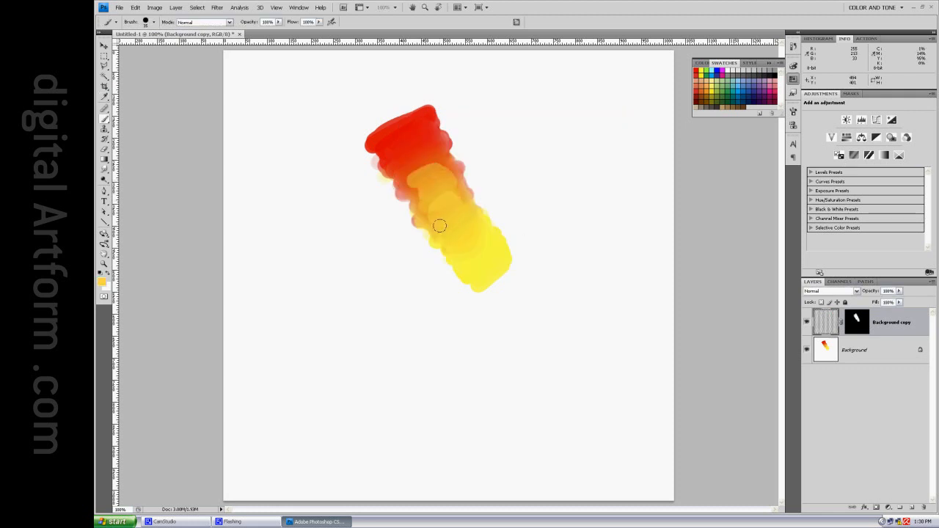
pyautogui.moveTo(439, 226); pyautogui.dragTo(472, 255)
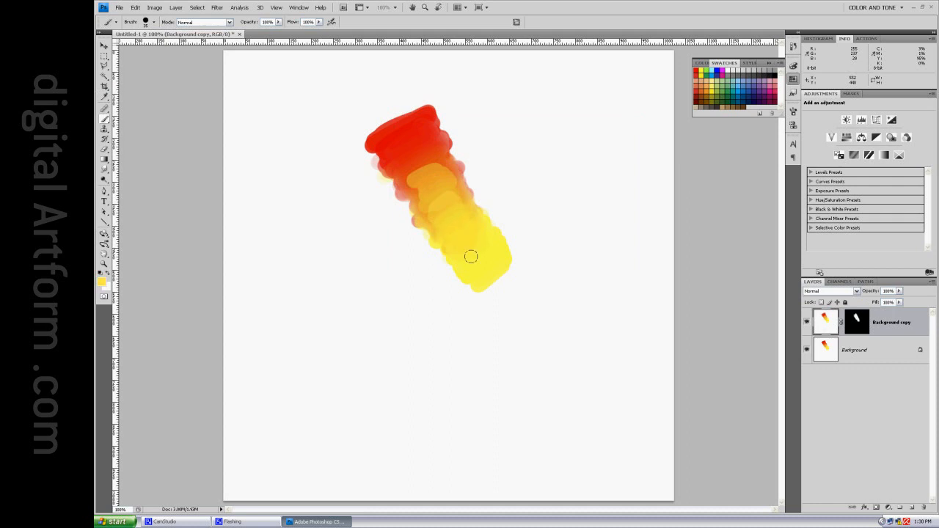
pyautogui.moveTo(471, 256); pyautogui.dragTo(425, 144)
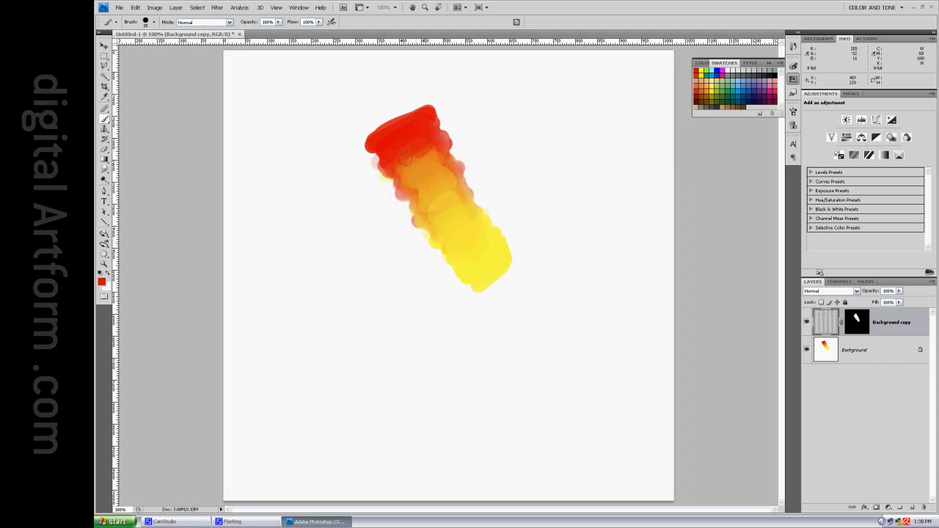
pyautogui.moveTo(408, 159); pyautogui.dragTo(409, 179)
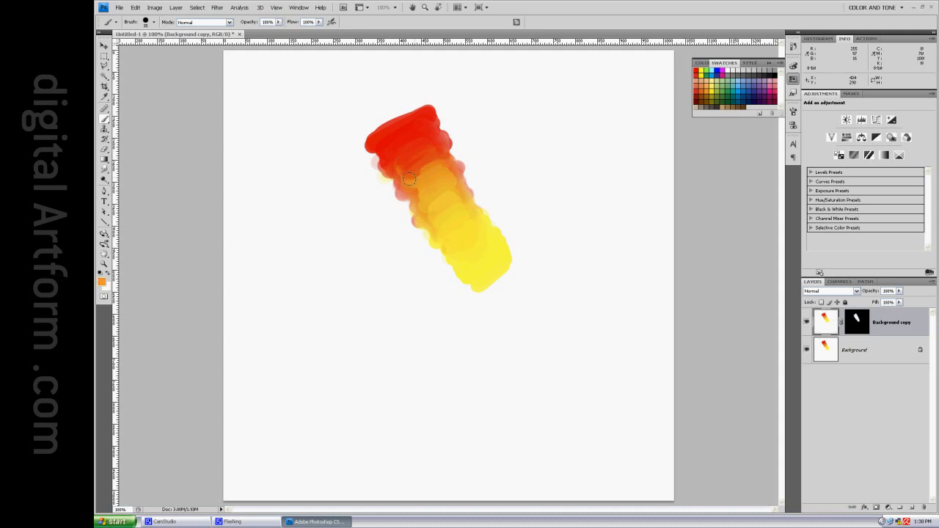
pyautogui.moveTo(408, 180); pyautogui.dragTo(440, 193)
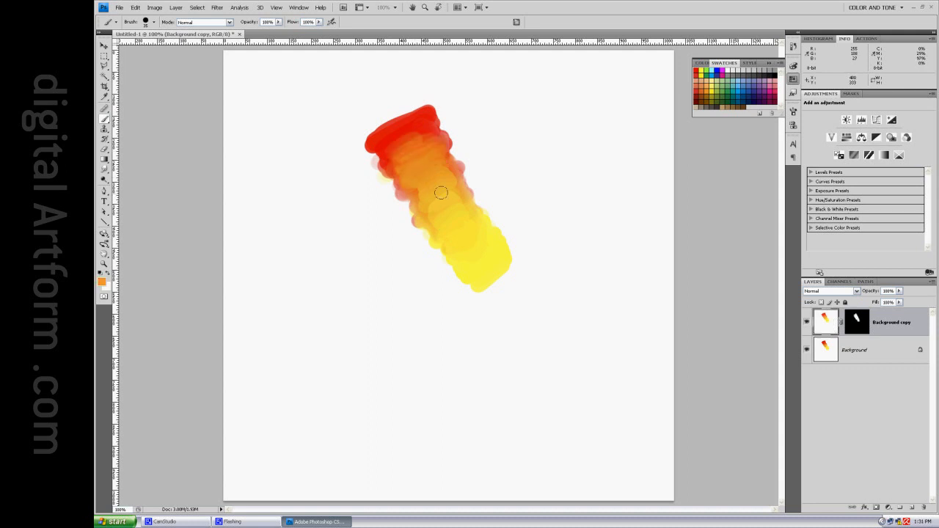
pyautogui.click(173, 9)
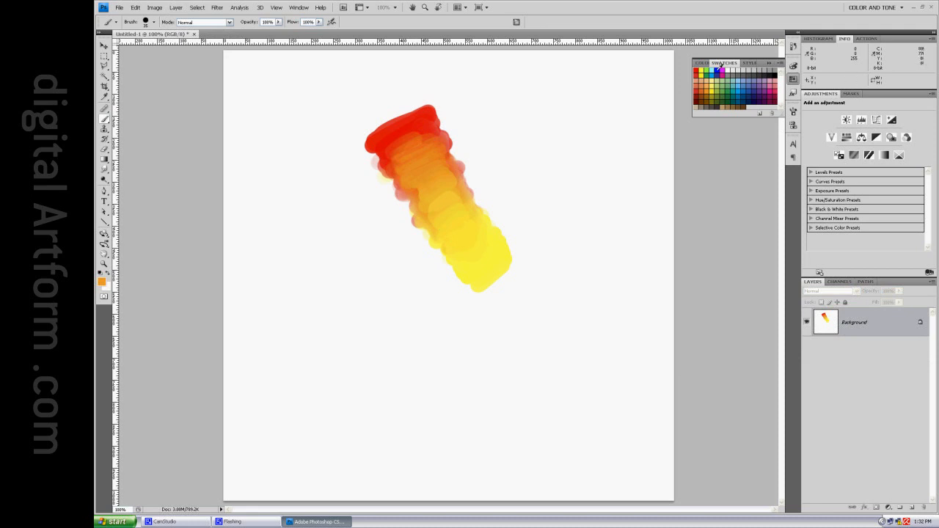
pyautogui.moveTo(482, 191)
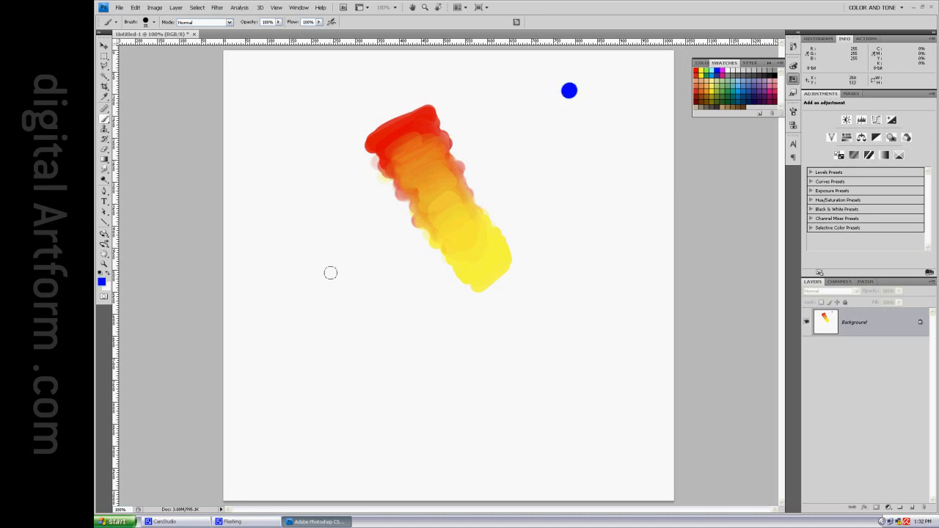
# Paint a diagonal blue strip at the lower left of the canvas.
pyautogui.moveTo(330, 272); pyautogui.dragTo(366, 308)
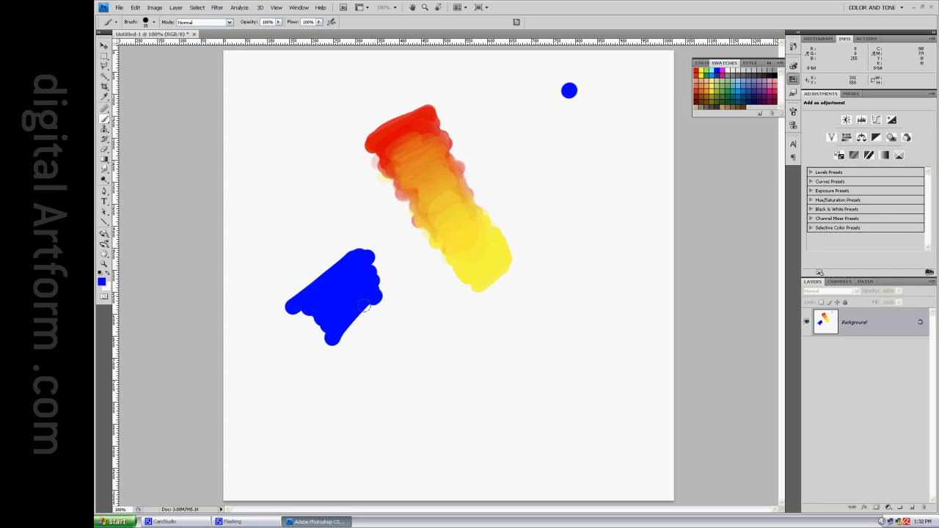
pyautogui.moveTo(367, 306); pyautogui.dragTo(402, 341)
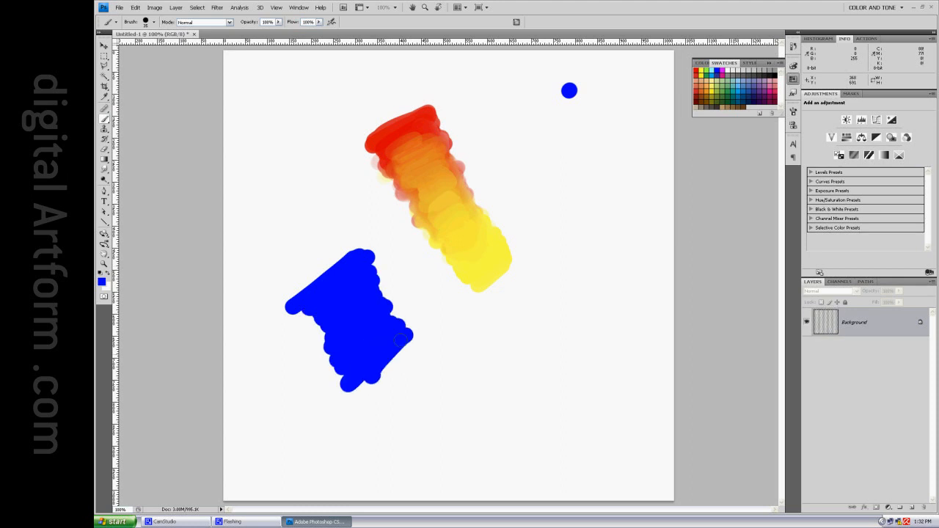
pyautogui.moveTo(399, 340); pyautogui.dragTo(452, 411)
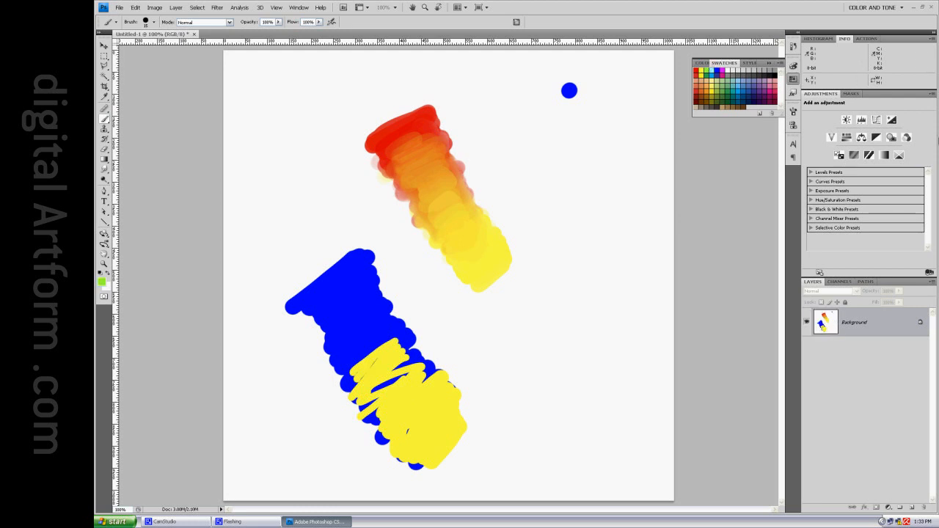
# Scribble green strokes, with scattered blue, across where the blue and yellow meet.
pyautogui.moveTo(411, 345); pyautogui.dragTo(414, 402)
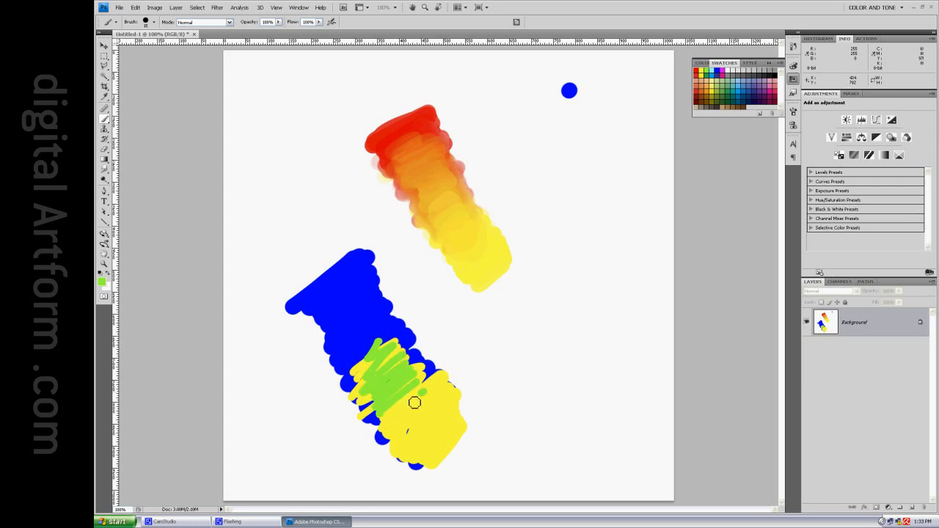
pyautogui.moveTo(414, 402); pyautogui.dragTo(365, 362)
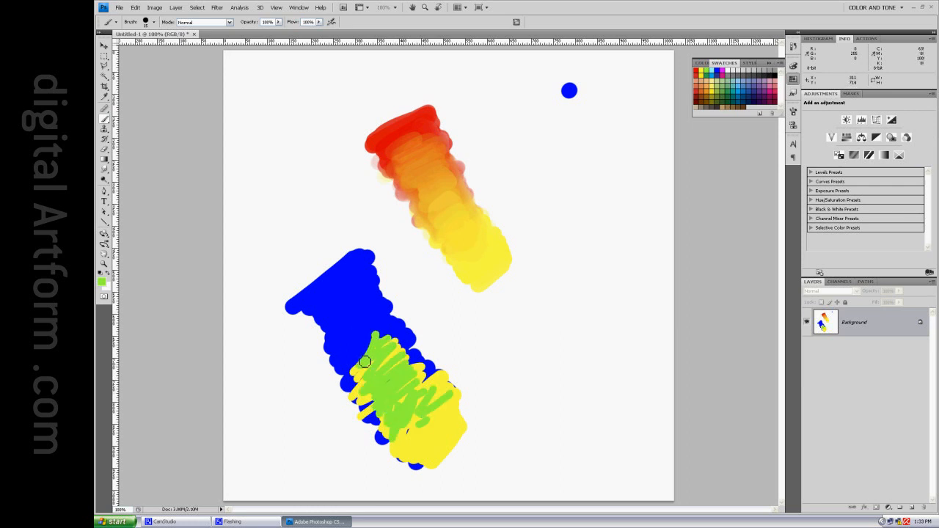
pyautogui.moveTo(367, 360); pyautogui.dragTo(414, 359)
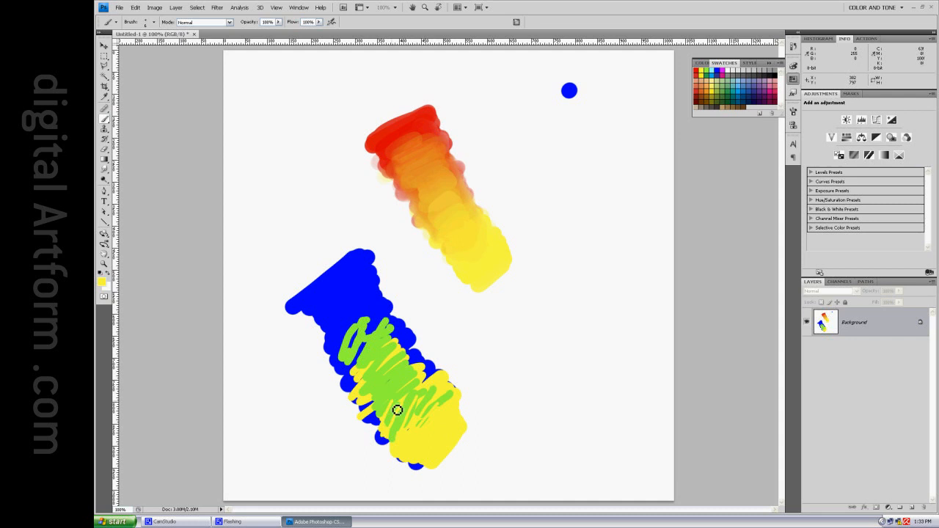
pyautogui.moveTo(382, 396); pyautogui.dragTo(393, 411)
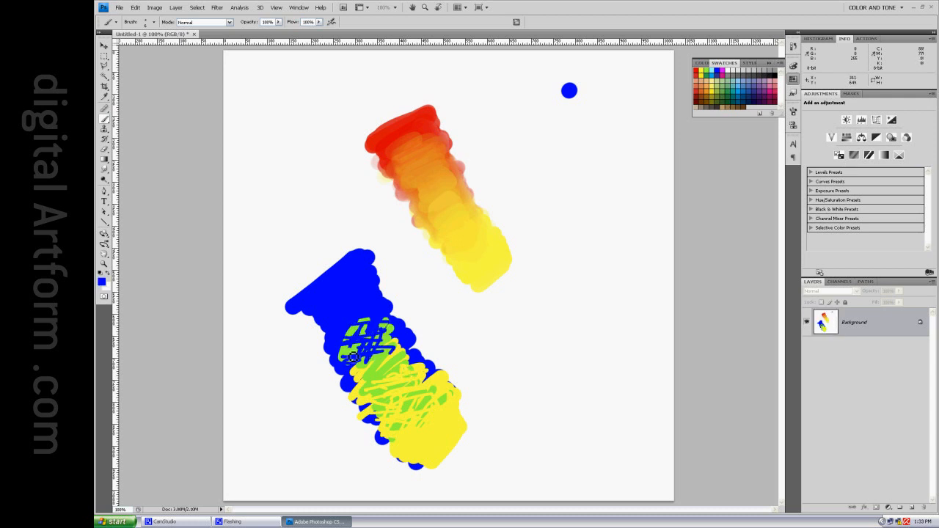
pyautogui.moveTo(359, 341); pyautogui.dragTo(381, 378)
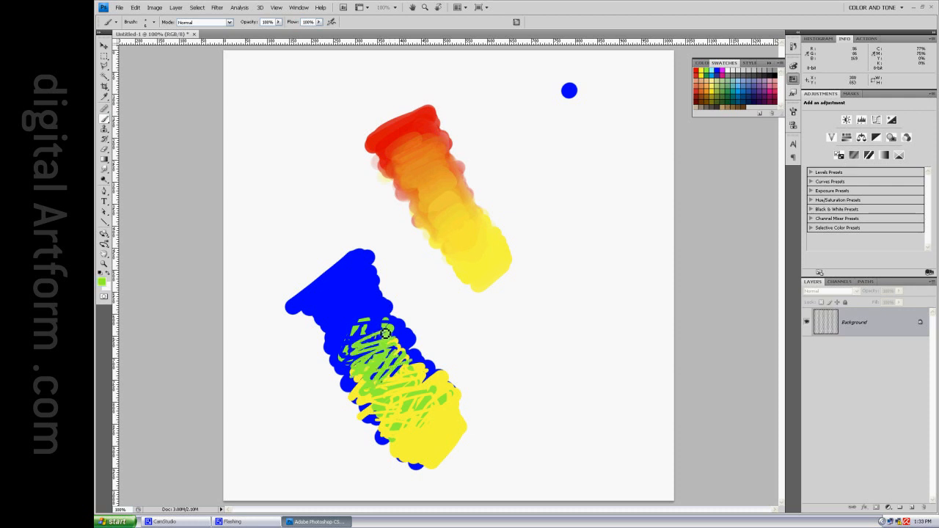
pyautogui.moveTo(385, 335); pyautogui.dragTo(399, 387)
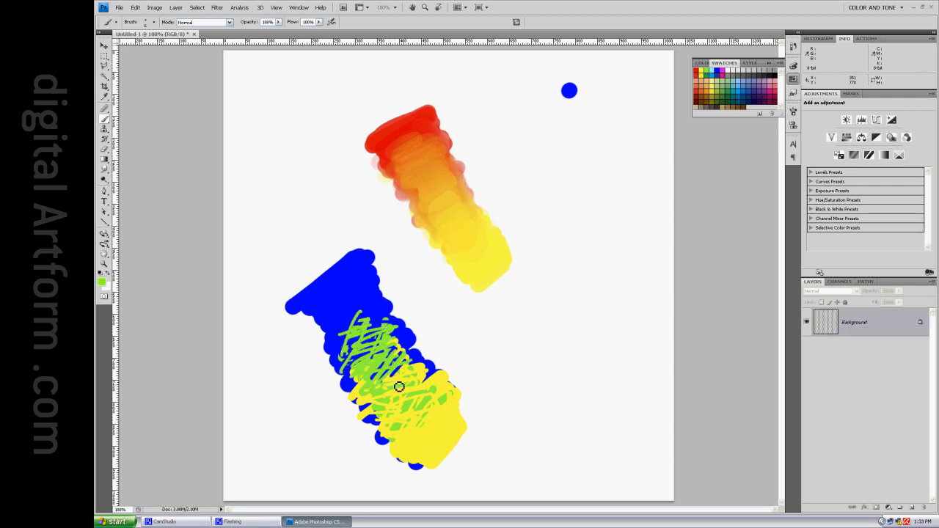
pyautogui.moveTo(399, 387); pyautogui.dragTo(429, 428)
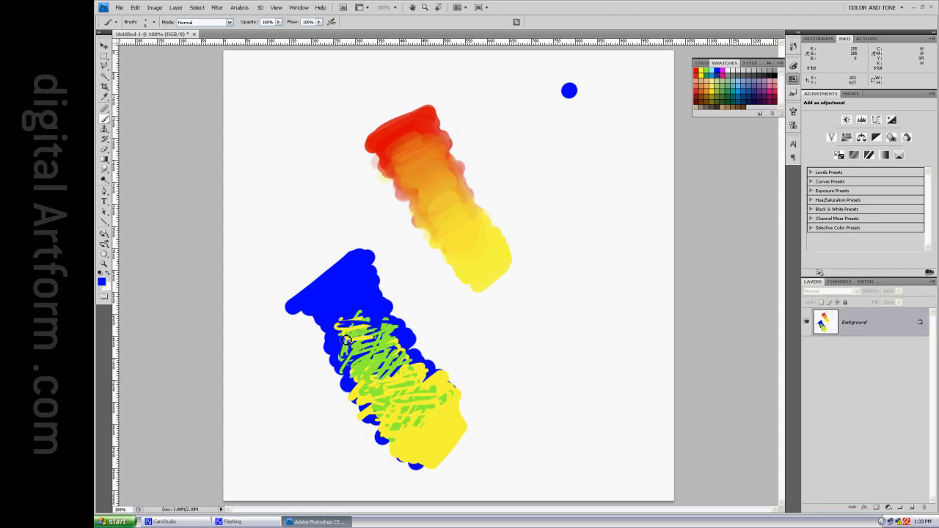
pyautogui.moveTo(461, 340)
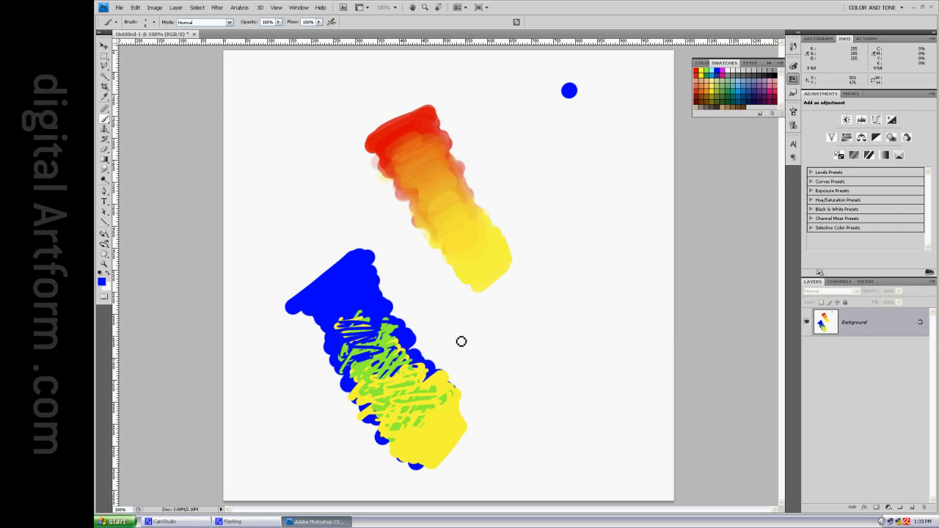
pyautogui.moveTo(456, 270)
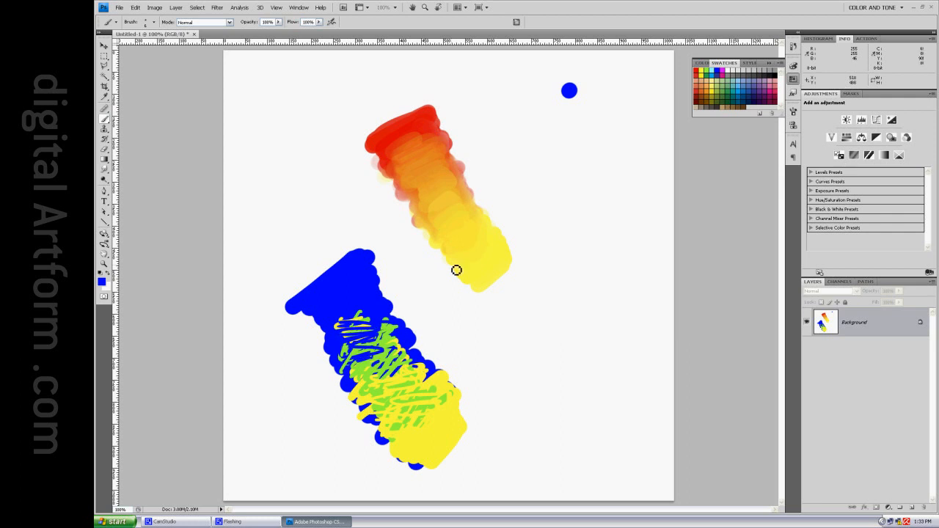
pyautogui.moveTo(206, 224)
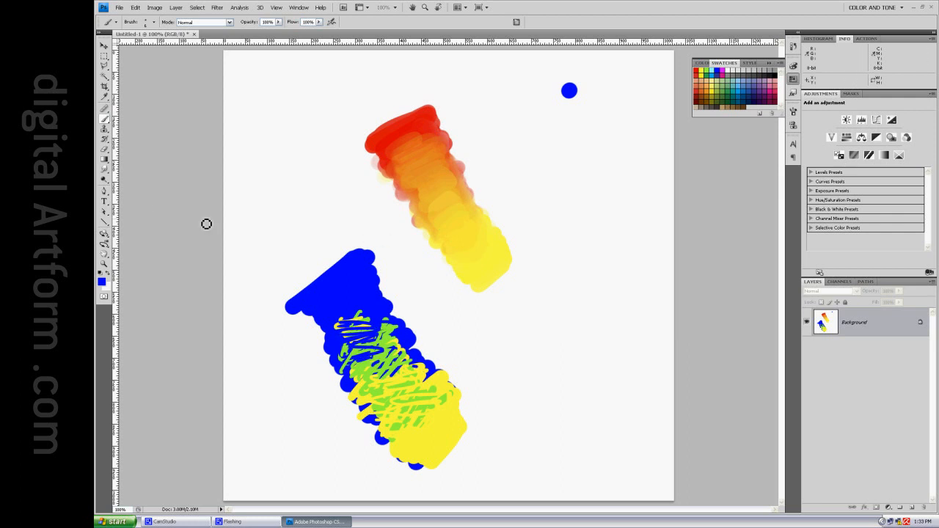
# Switch to the Smudge tool to smear the lower strip's paint.
pyautogui.click(103, 176)
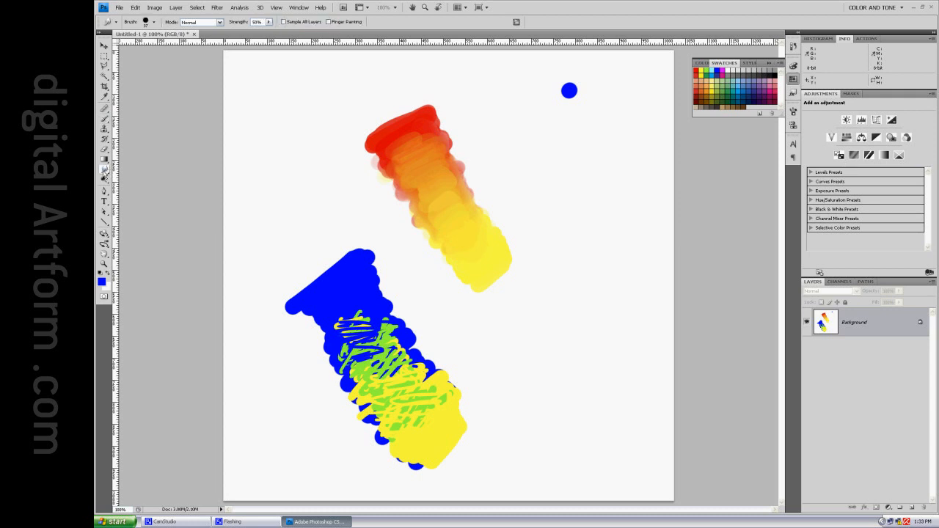
pyautogui.moveTo(170, 177)
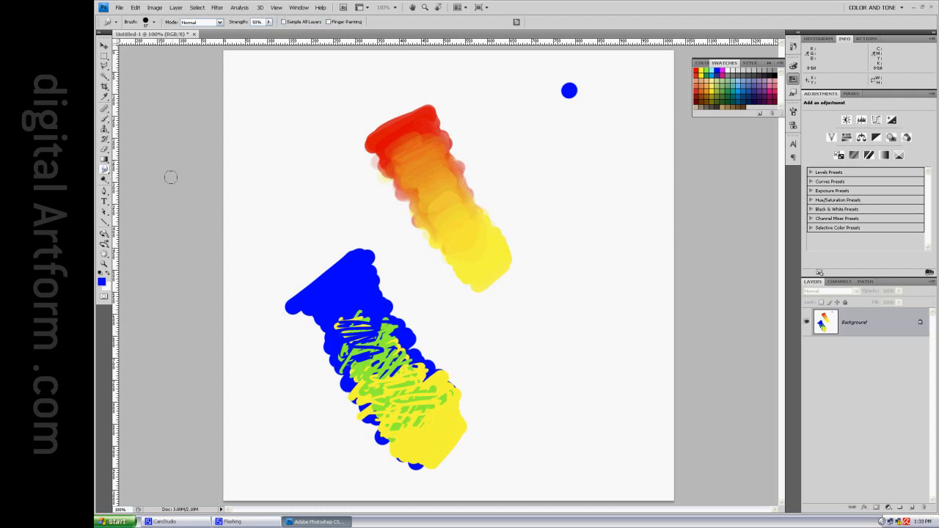
pyautogui.moveTo(209, 138)
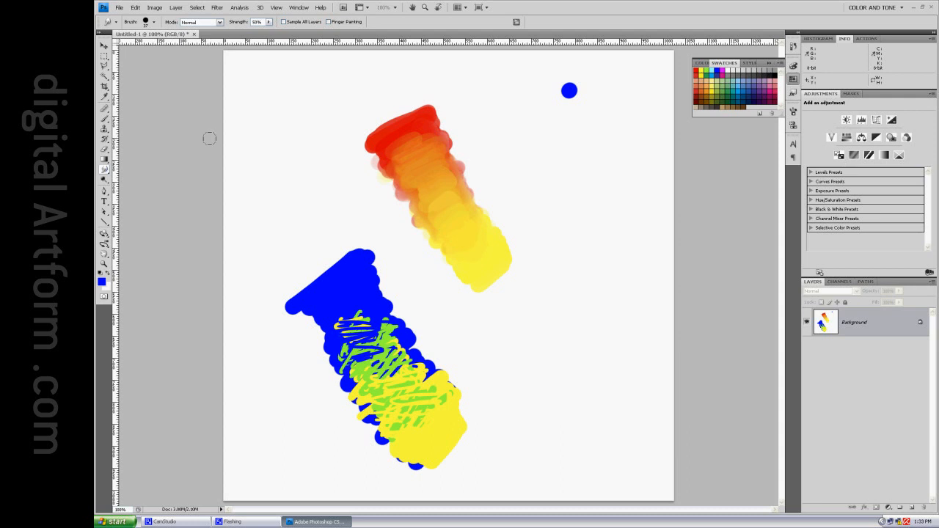
pyautogui.moveTo(496, 182)
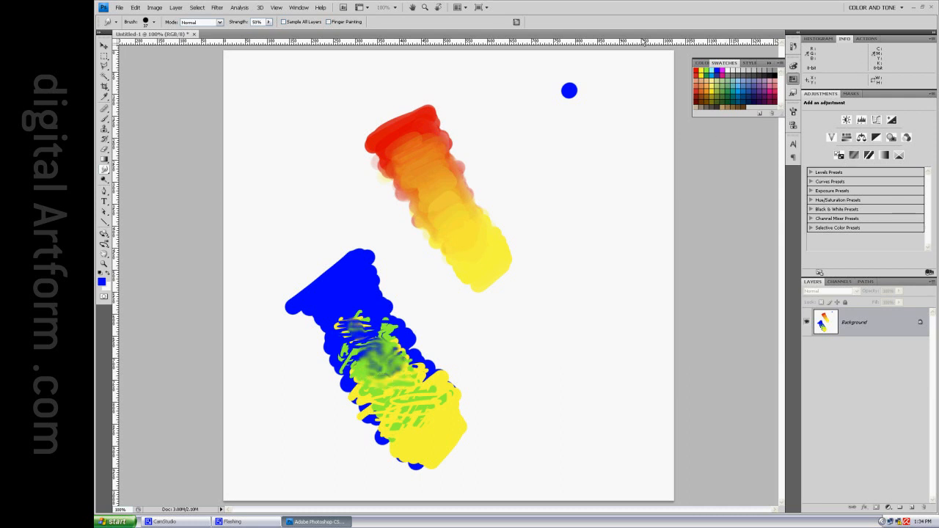
pyautogui.moveTo(743, 194)
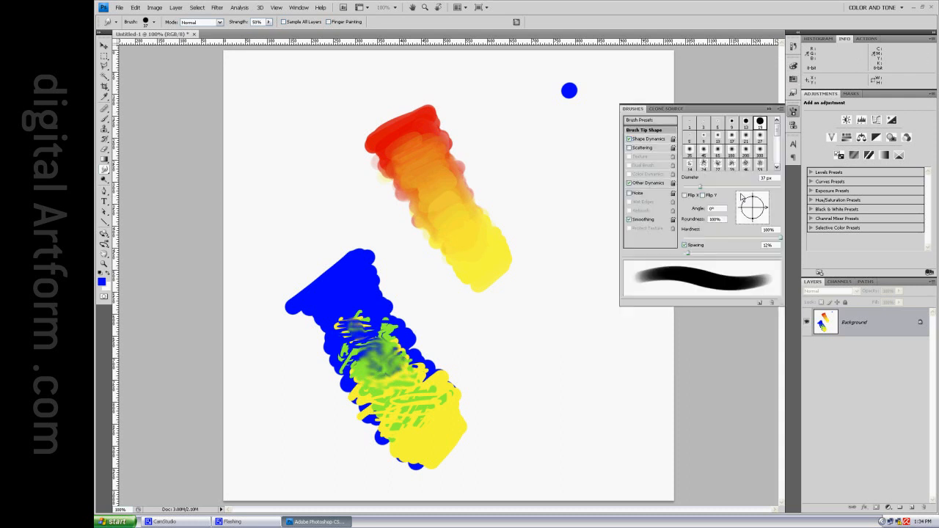
# In the Brushes panel set the Shape Dynamics size Control to Off.
pyautogui.click(644, 147)
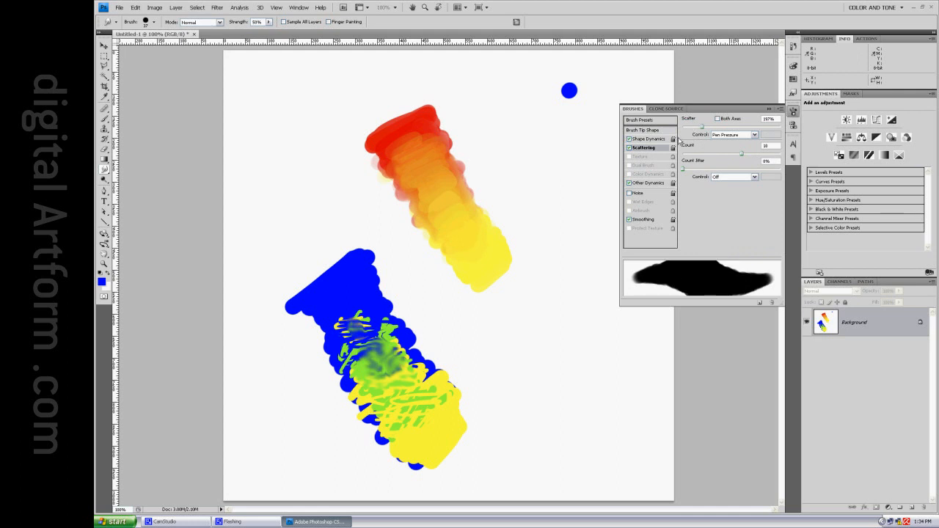
pyautogui.click(646, 138)
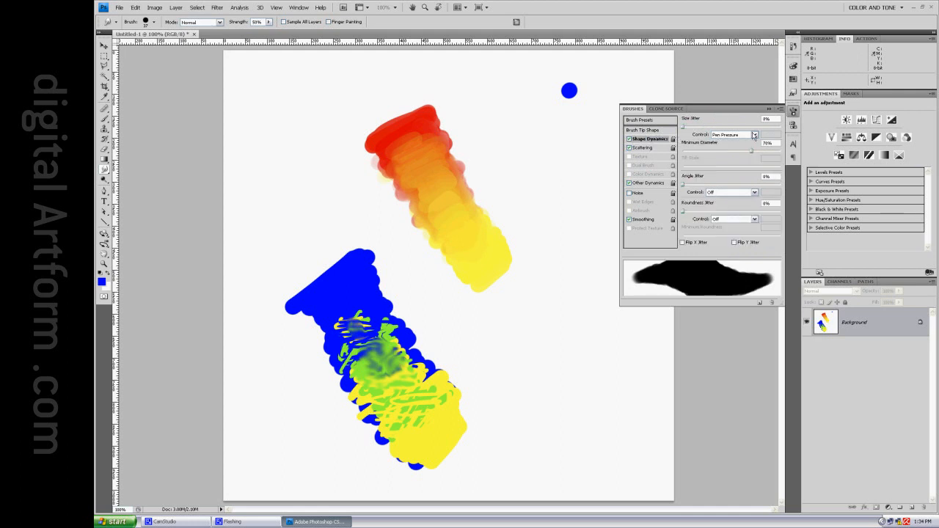
pyautogui.click(754, 135)
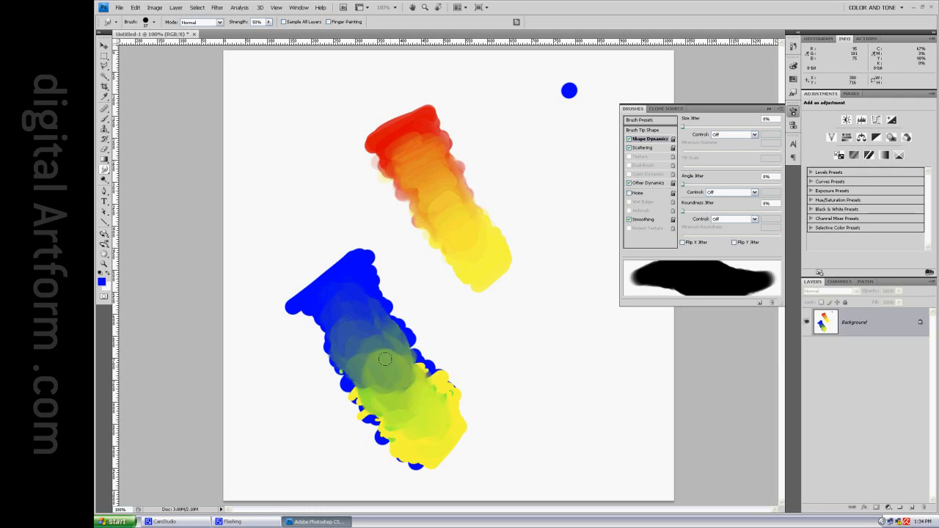
pyautogui.moveTo(584, 135)
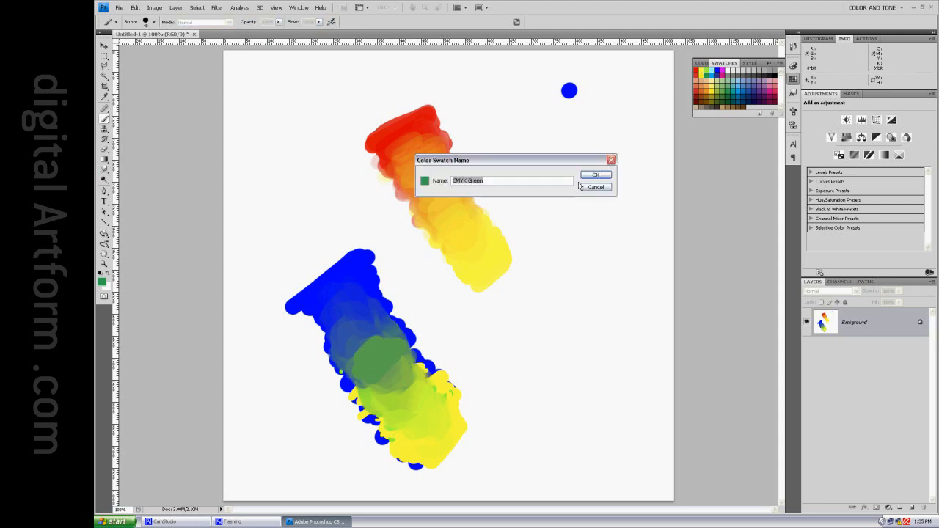
# Save the mixed green as a swatch and brush a lighter green across the blend's middle.
pyautogui.click(596, 175)
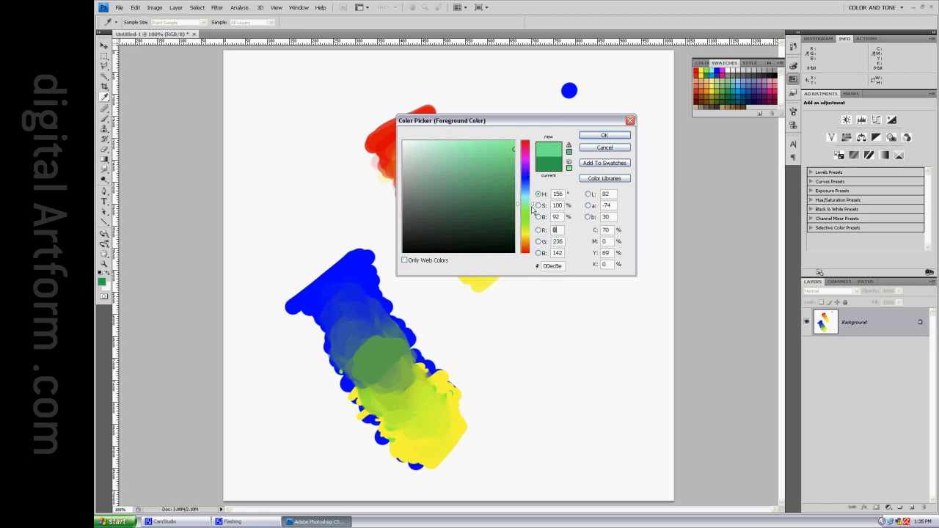
pyautogui.click(605, 135)
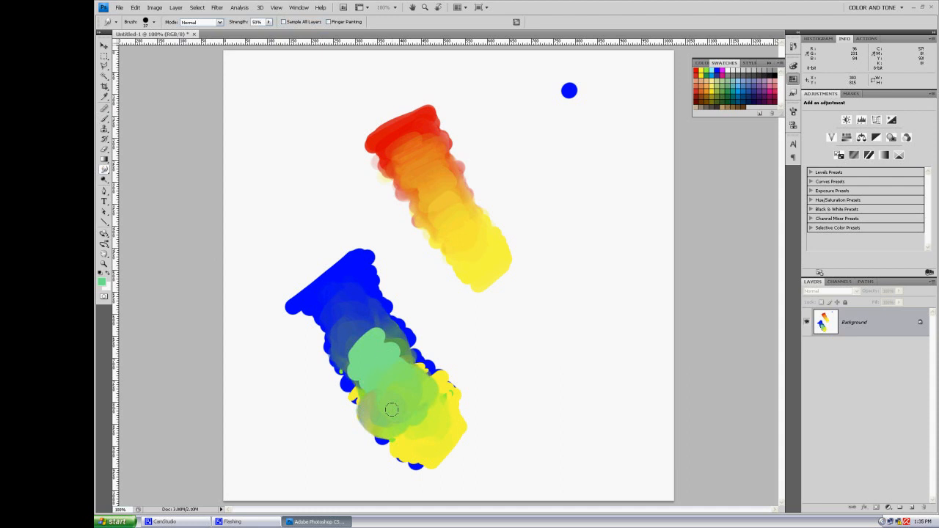
pyautogui.moveTo(389, 408); pyautogui.dragTo(367, 301)
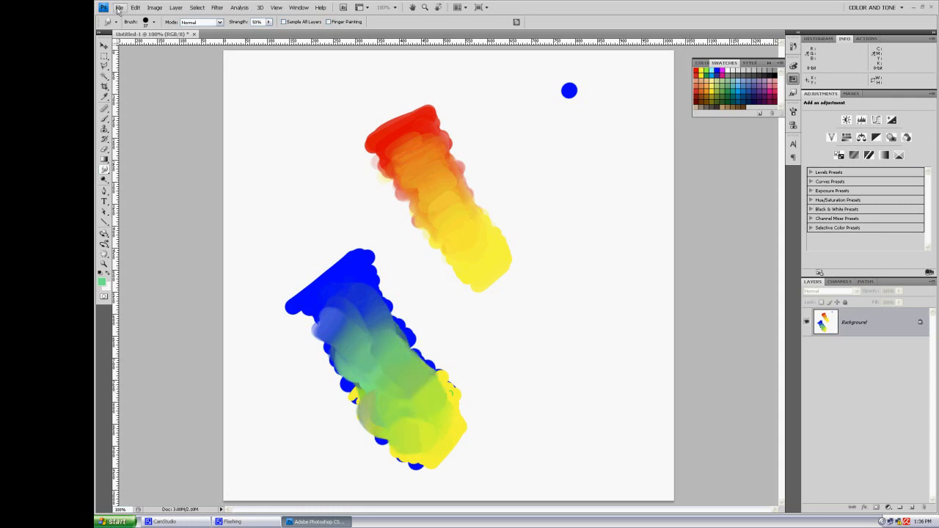
# Create a new 256 by 256 pixel document.
pyautogui.click(118, 9)
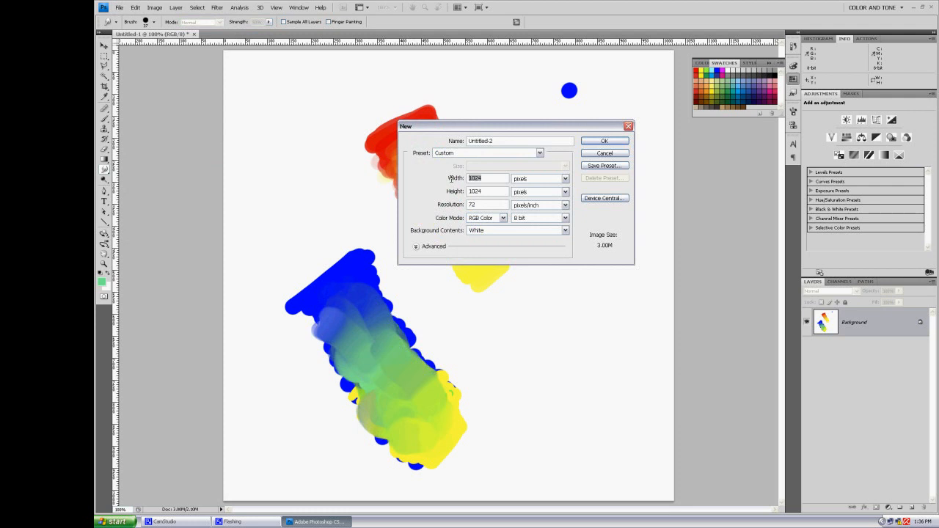
pyautogui.write('256')
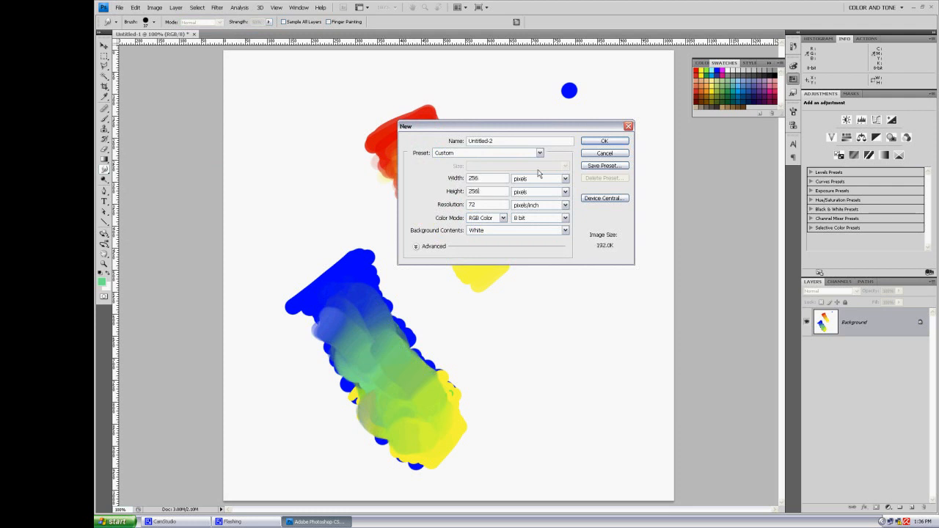
pyautogui.click(605, 141)
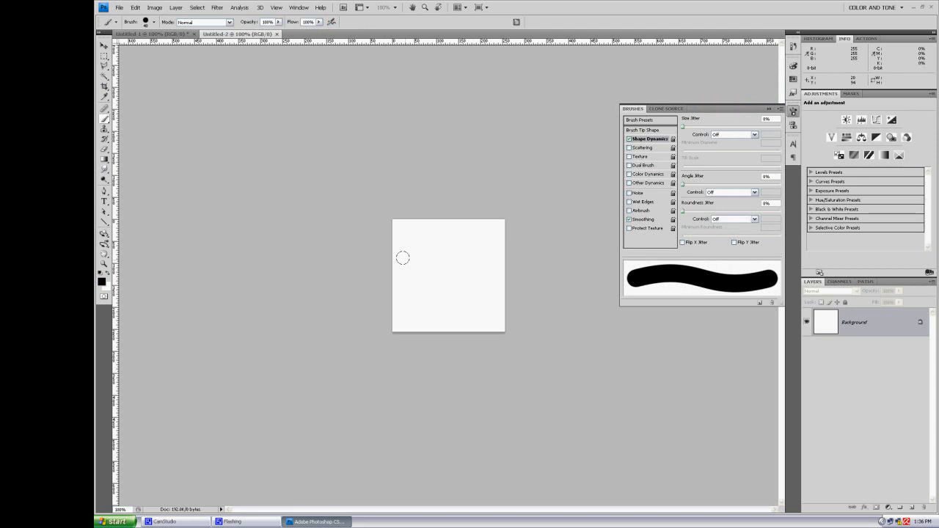
# Stamp black dots of varied sizes across the new canvas.
pyautogui.click(421, 256)
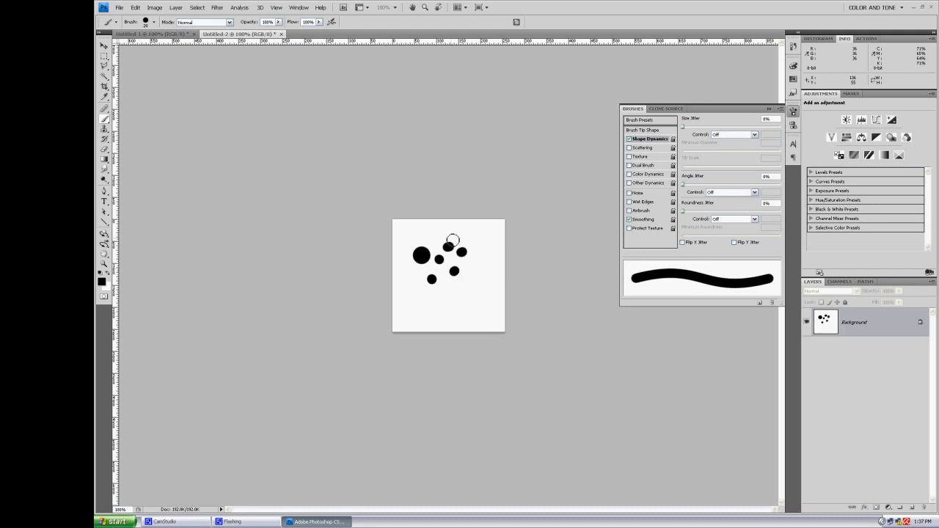
pyautogui.moveTo(448, 249); pyautogui.dragTo(448, 315)
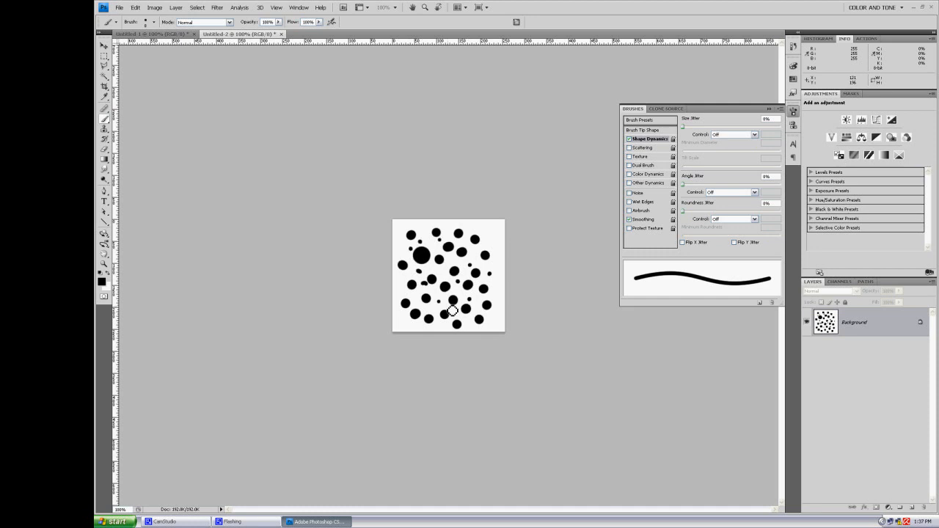
pyautogui.moveTo(358, 198)
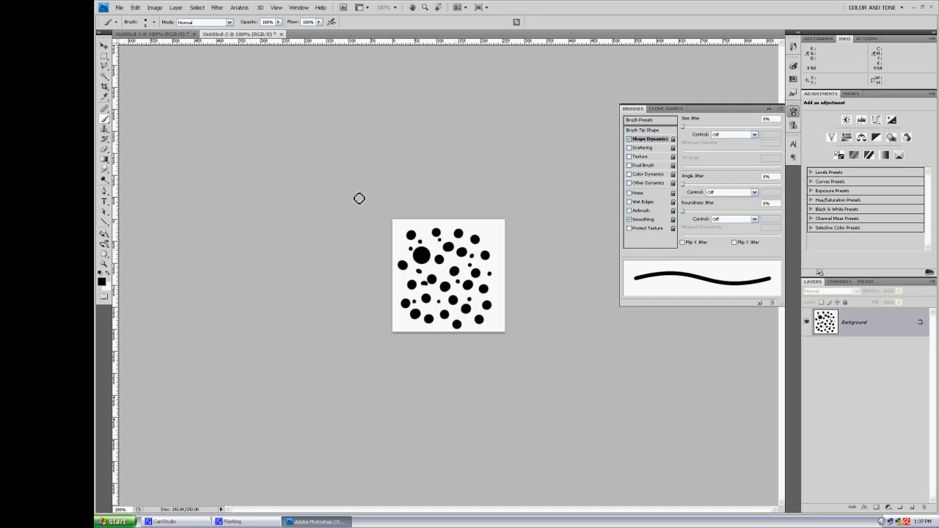
# Define the dot pattern as a new brush preset via Edit, accepting the default name.
pyautogui.click(135, 8)
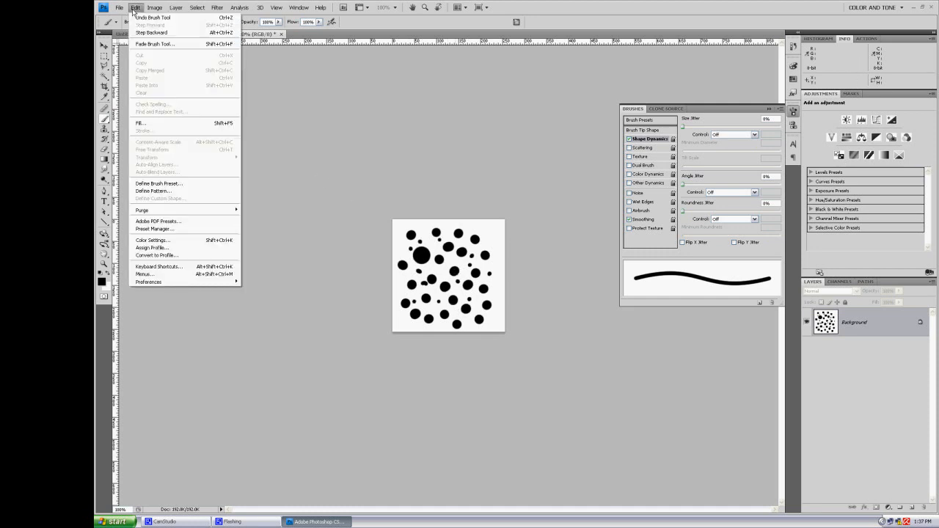
pyautogui.moveTo(185, 183)
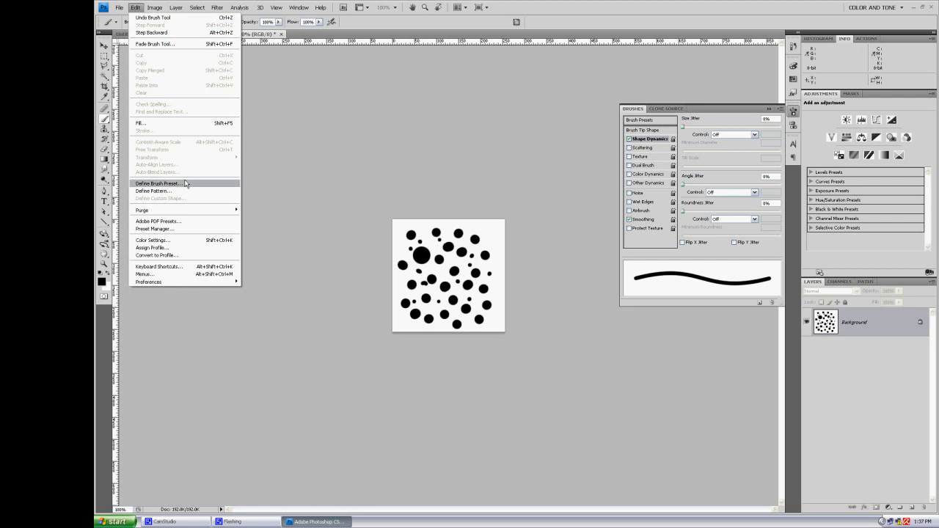
pyautogui.click(157, 182)
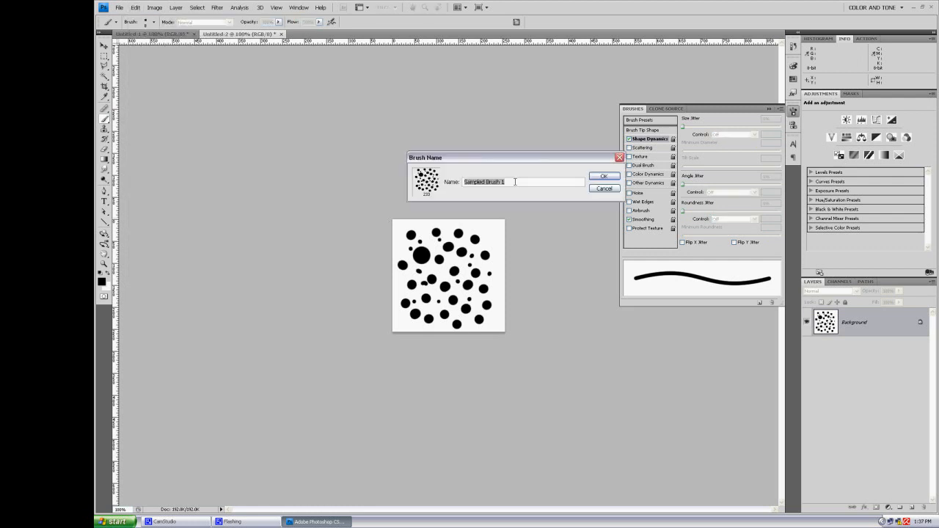
pyautogui.click(603, 177)
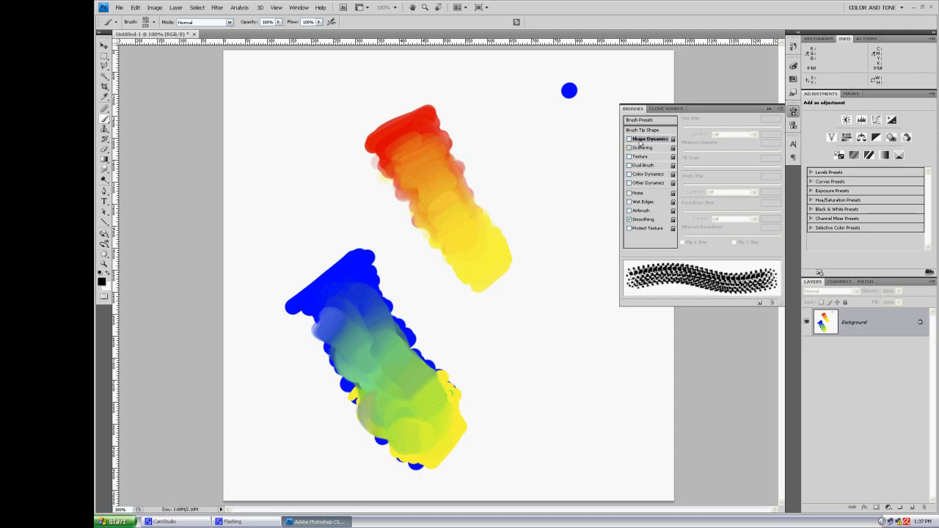
# Adjust Brush Tip Shape and Shape Dynamics, then build up red on the upper dotted stroke.
pyautogui.click(646, 129)
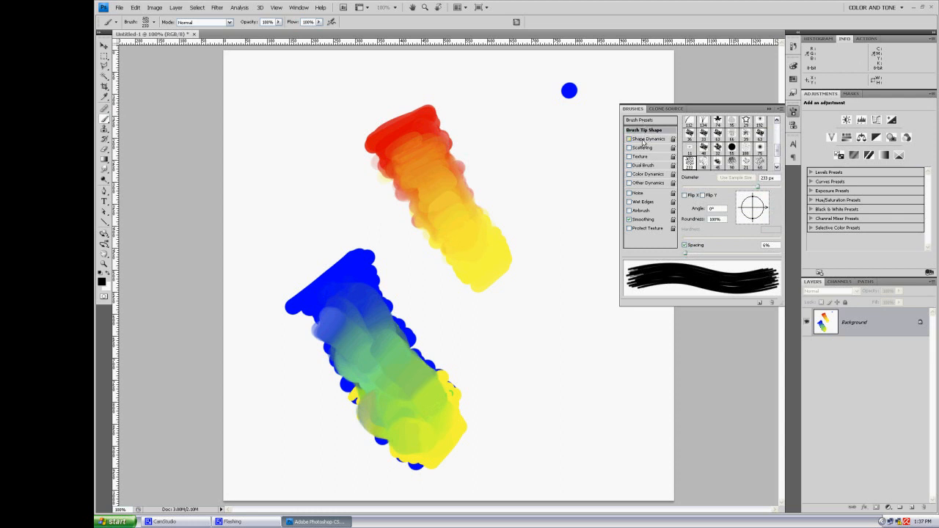
pyautogui.click(649, 138)
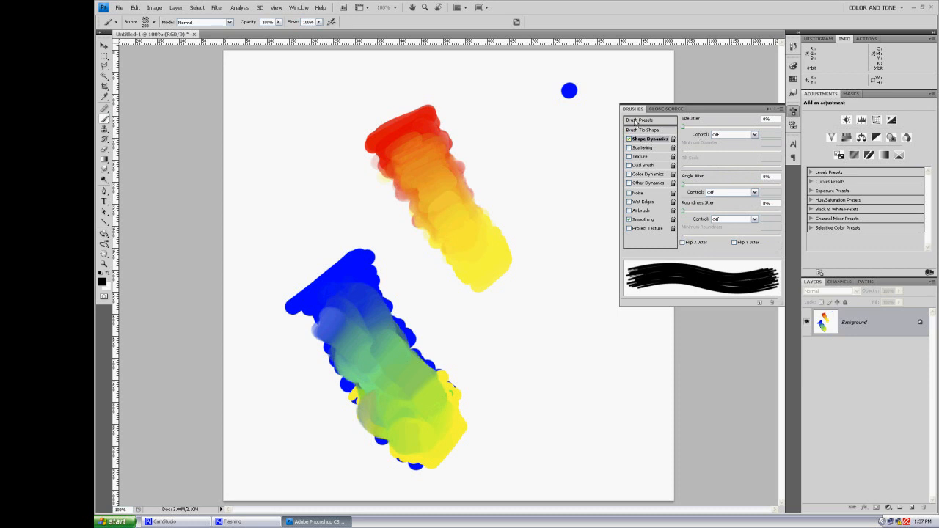
pyautogui.moveTo(355, 131)
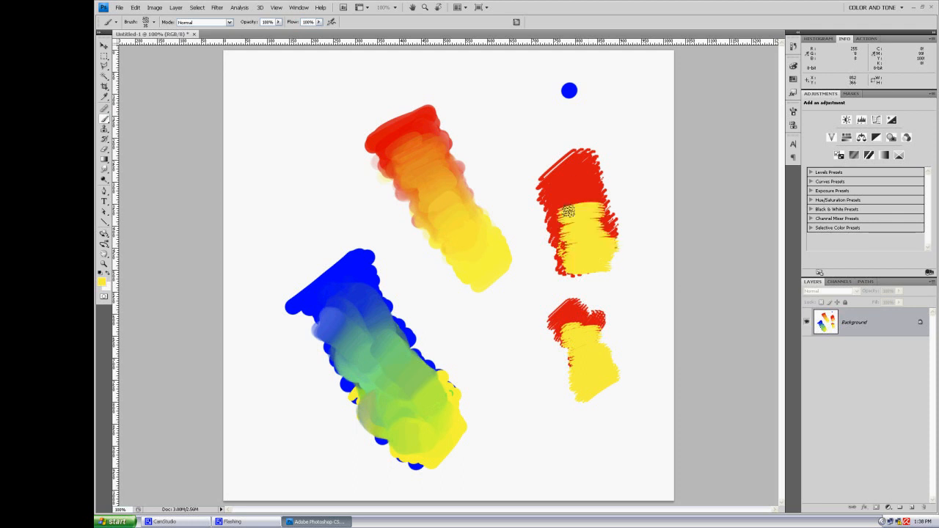
pyautogui.click(565, 219)
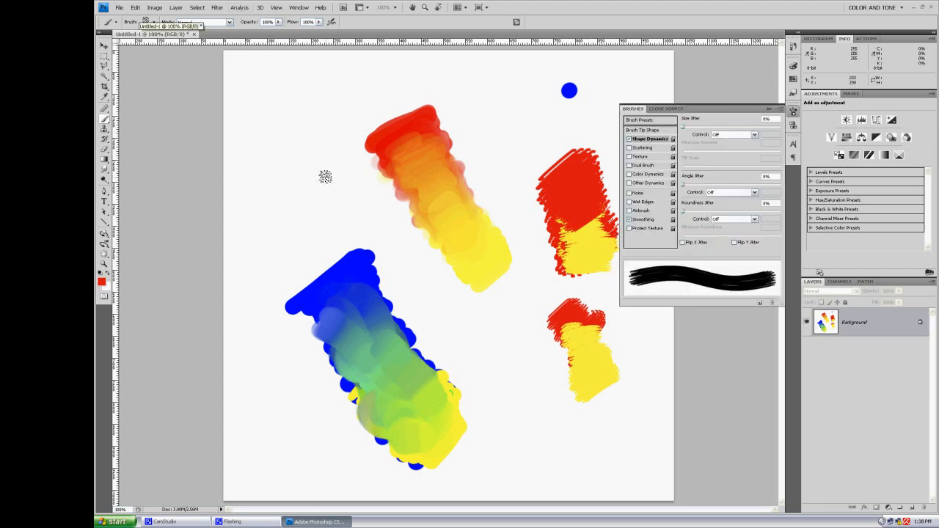
# Enable Other Dynamics with opacity on Pen Pressure and paint a red-yellow stroke top-left.
pyautogui.click(648, 129)
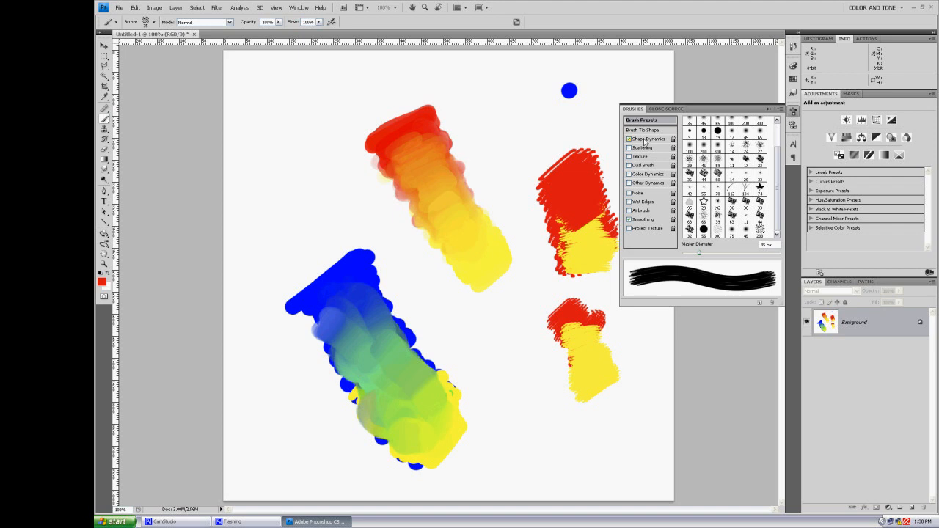
pyautogui.click(649, 182)
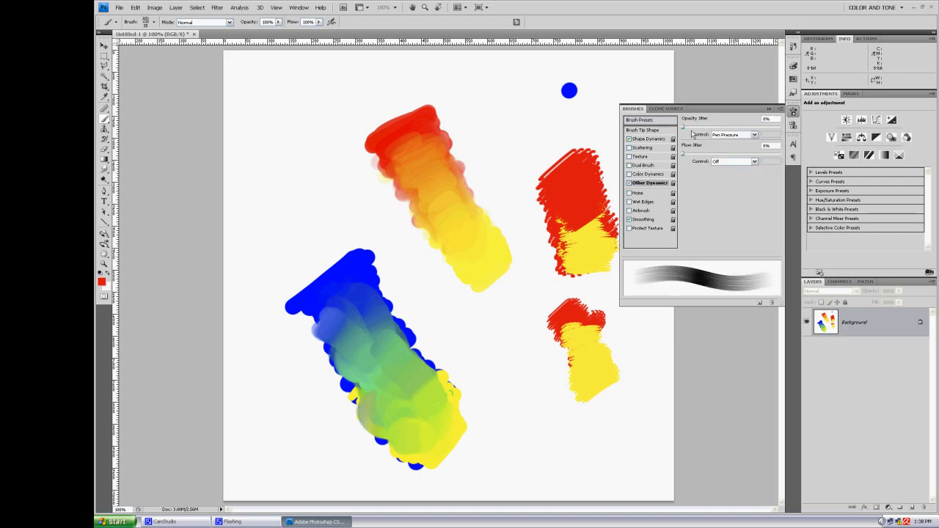
pyautogui.moveTo(367, 124)
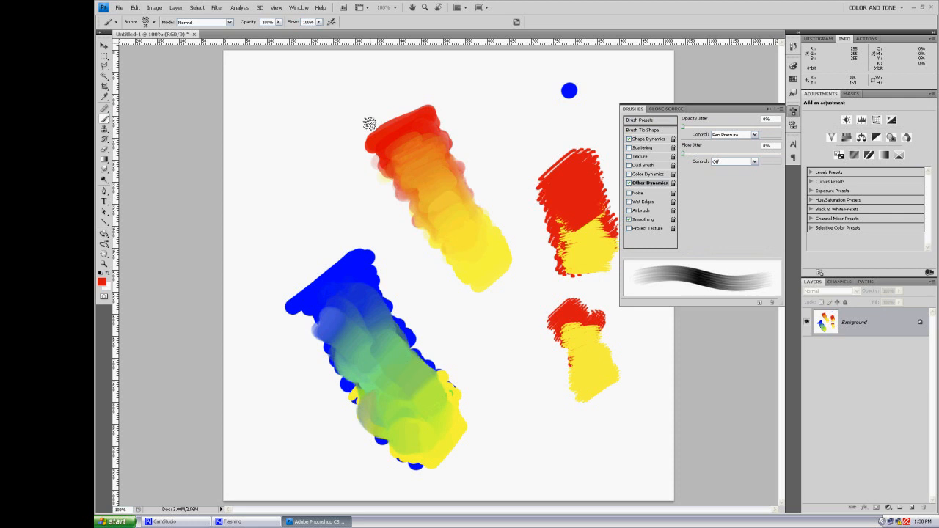
pyautogui.moveTo(278, 95); pyautogui.dragTo(316, 91)
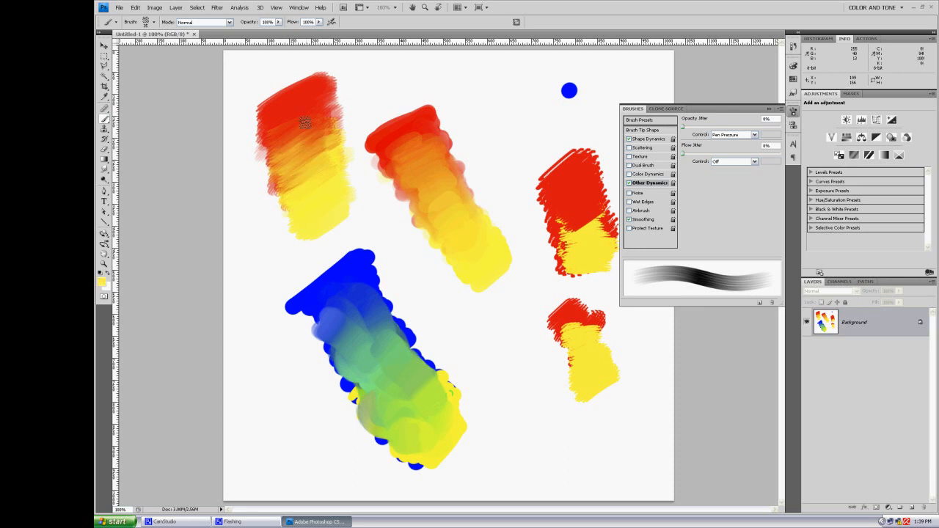
pyautogui.moveTo(315, 182)
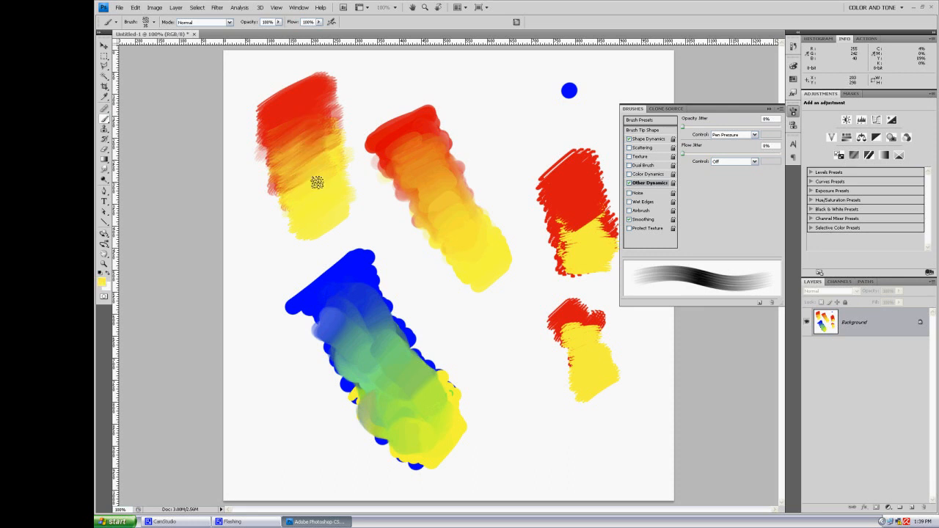